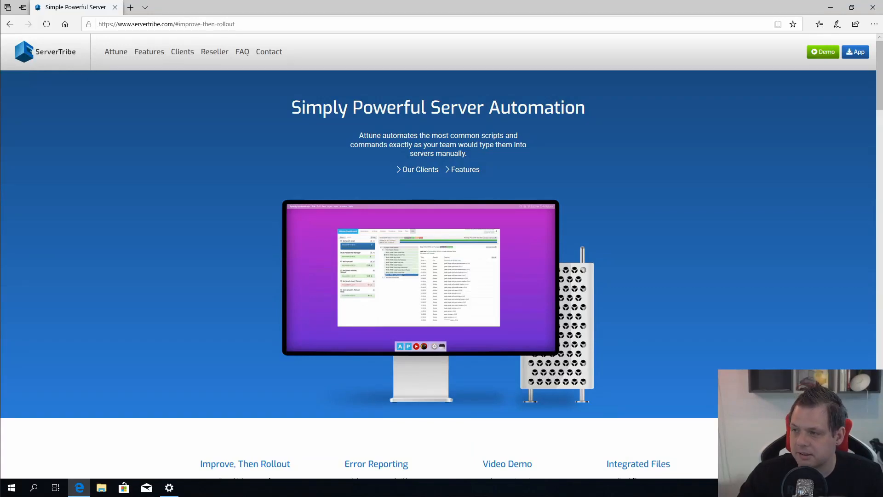
Cycle through the Error Reporting, Video Demo and Integrated Files feature highlights on the homepage
click(376, 464)
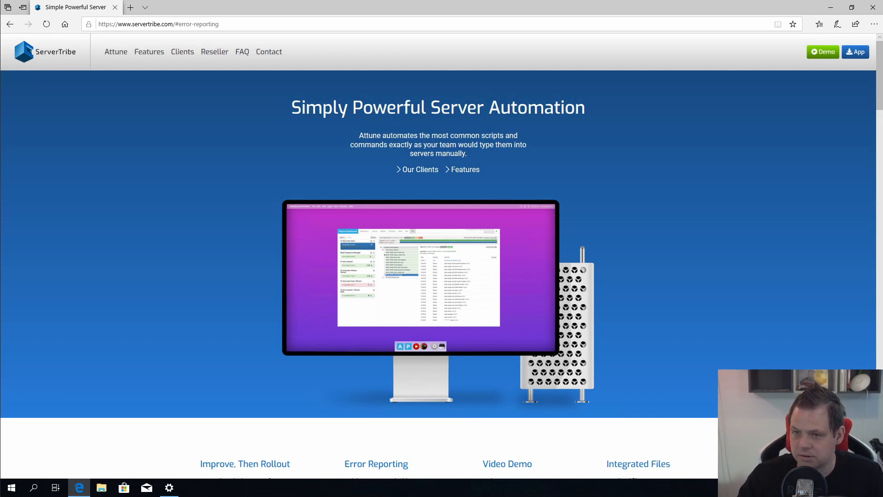
click(507, 464)
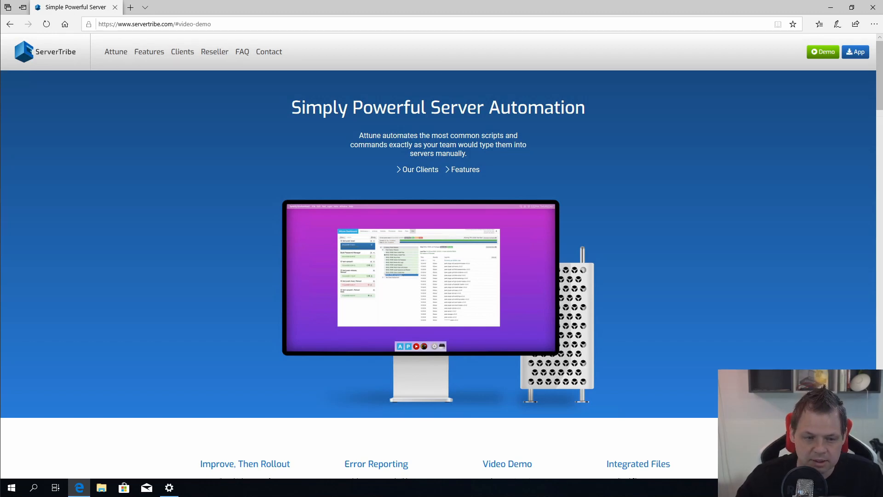
click(638, 464)
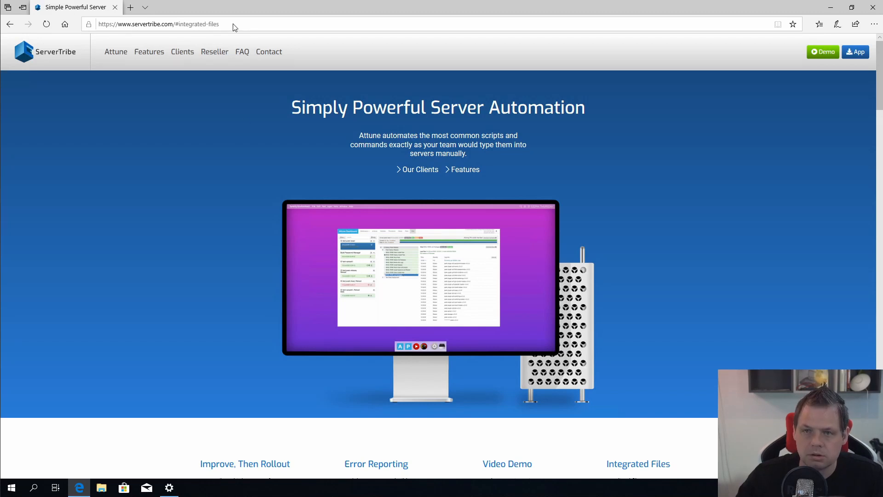
click(151, 24)
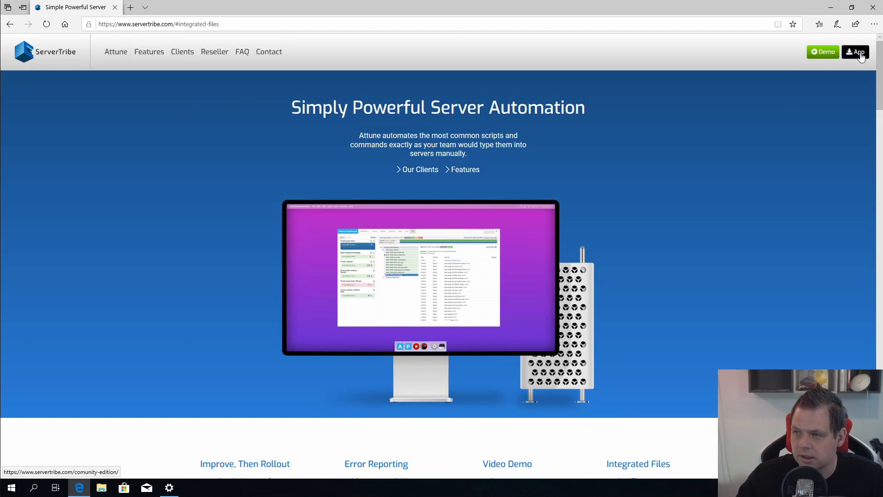
Sign up for the Community Edition as 'Paris N' with email 'hi@pn', accept the terms and proceed to downloads
click(855, 51)
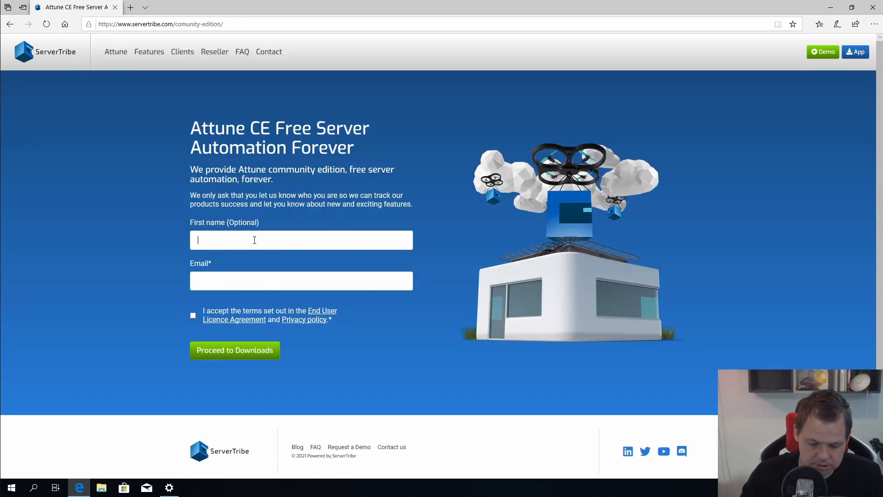
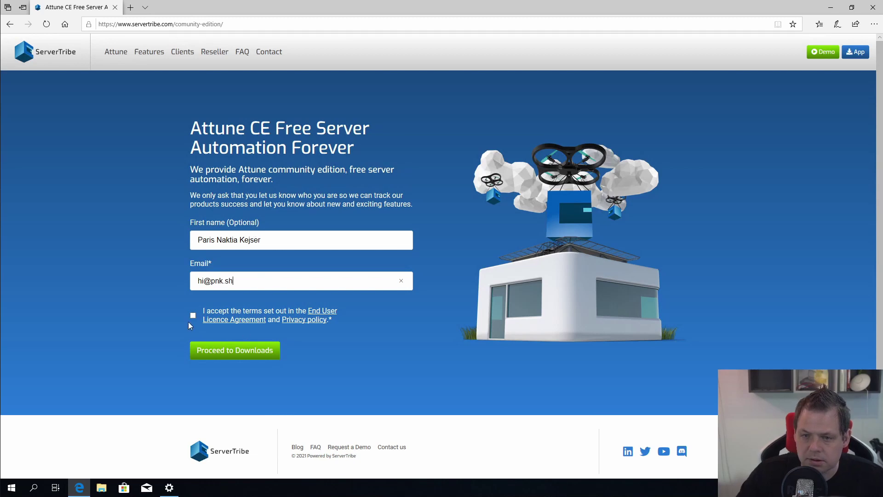
click(194, 315)
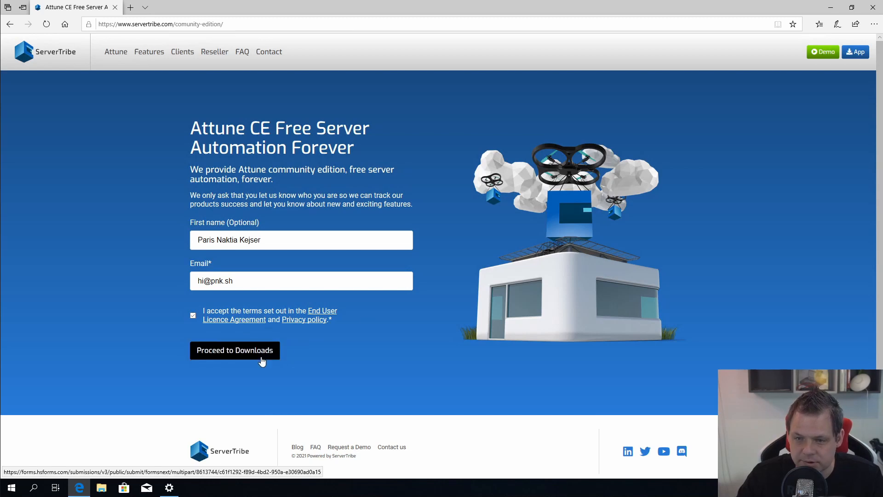
click(235, 350)
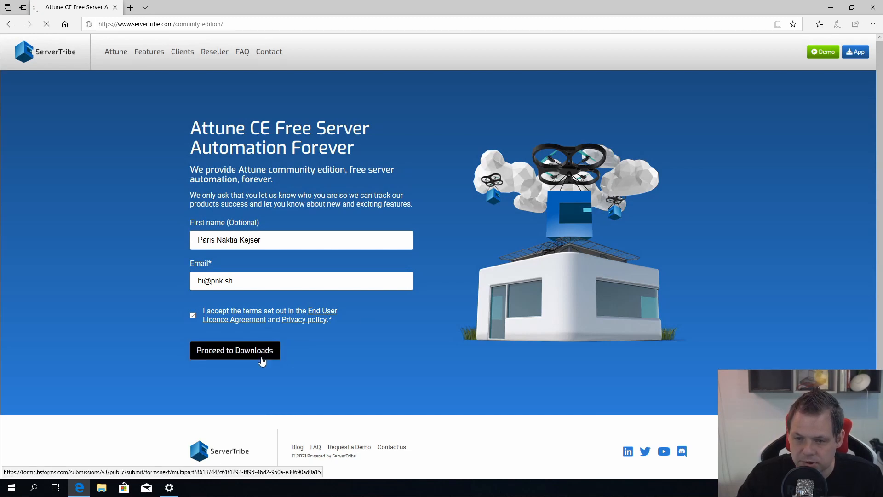
click(234, 350)
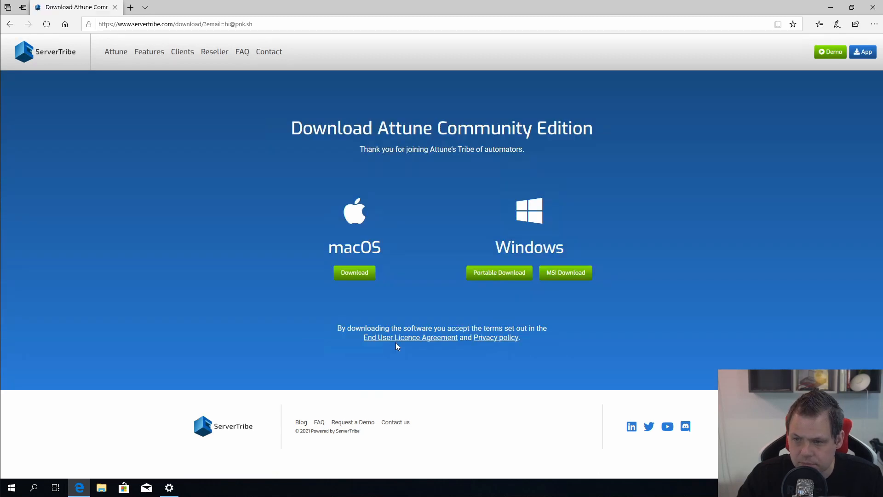
mouse_move(412, 261)
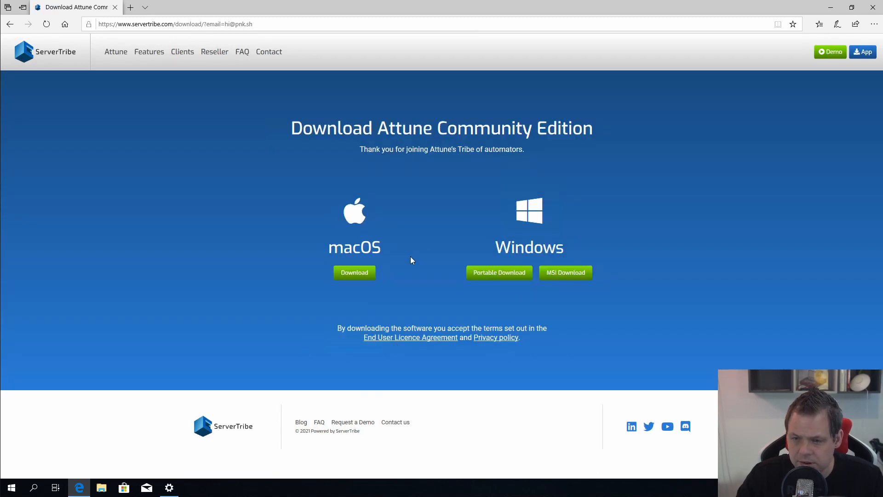
mouse_move(481, 286)
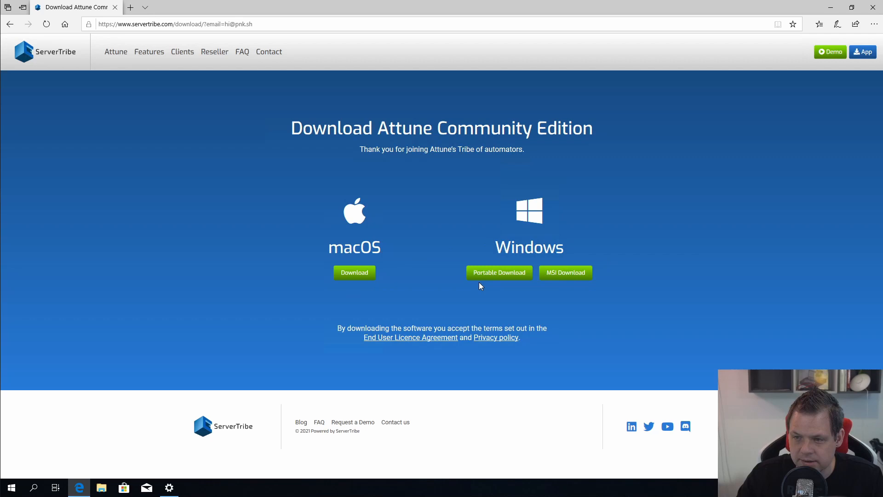
mouse_move(605, 248)
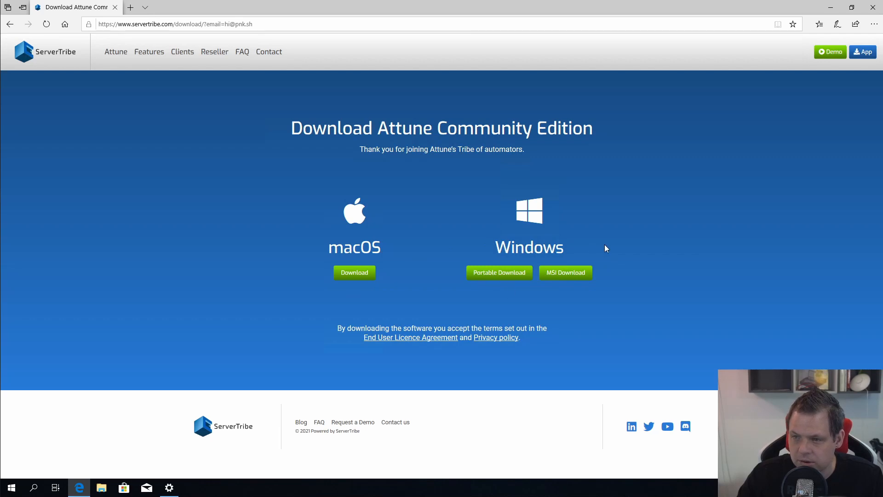
mouse_move(563, 278)
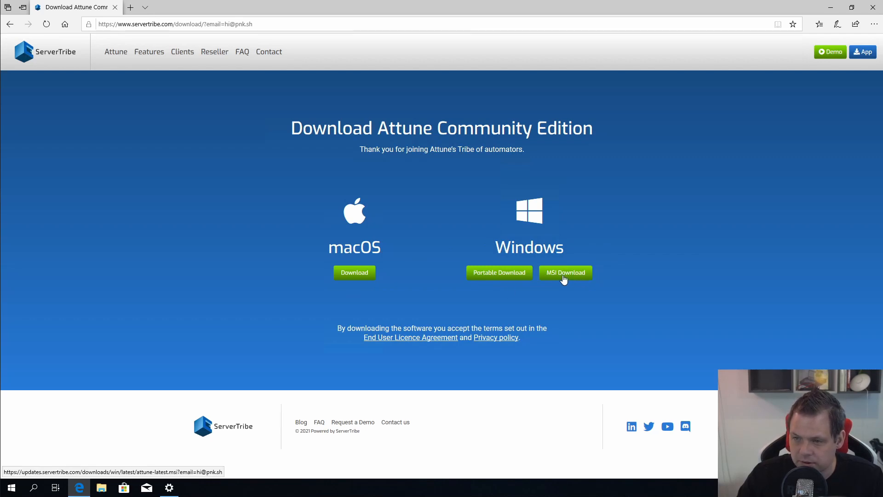
mouse_move(507, 279)
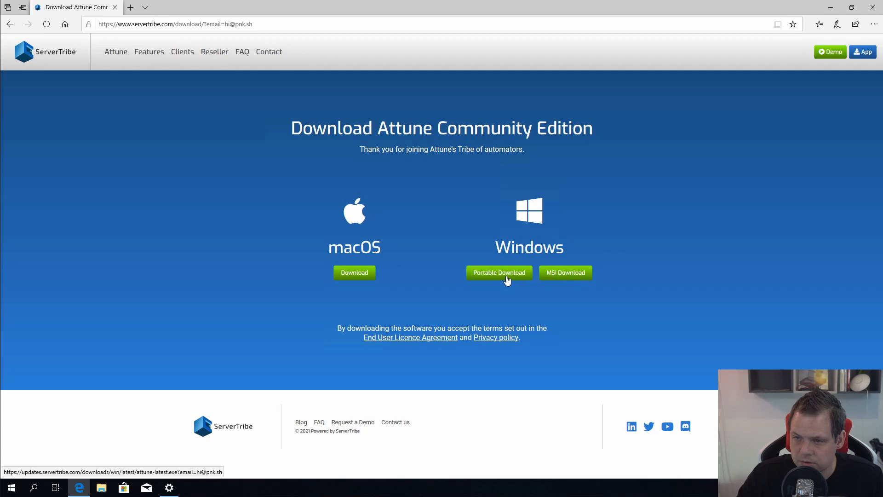
Start the portable Windows download of Attune set to Run, and show the current downloads list
click(498, 272)
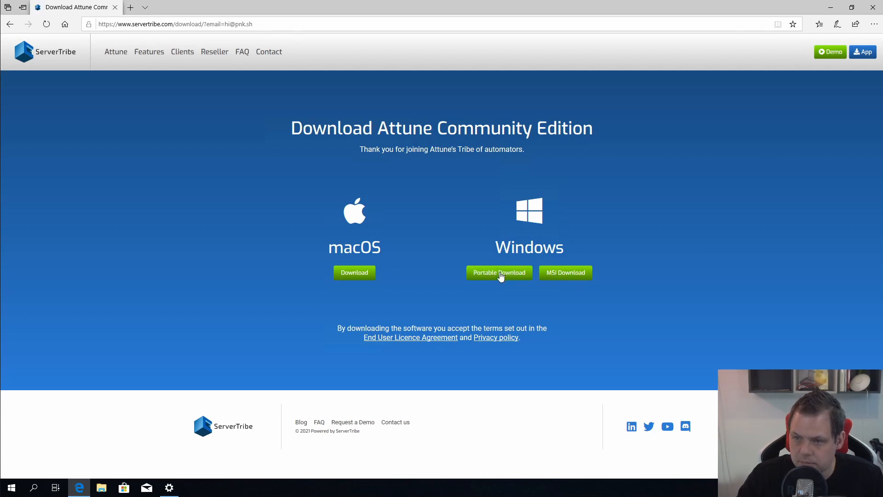
click(499, 272)
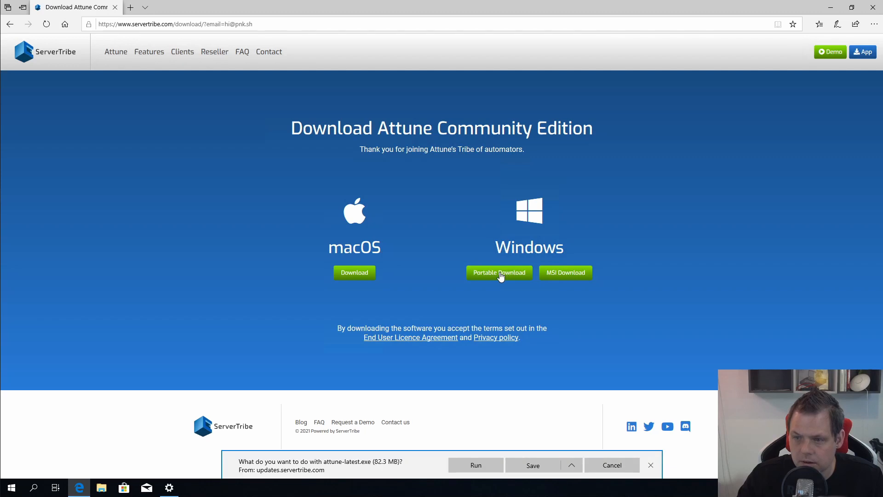
click(534, 465)
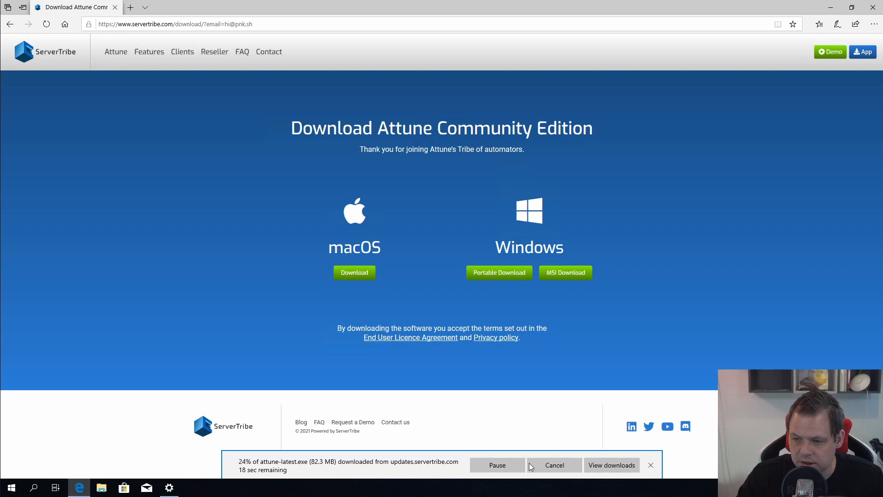
click(612, 466)
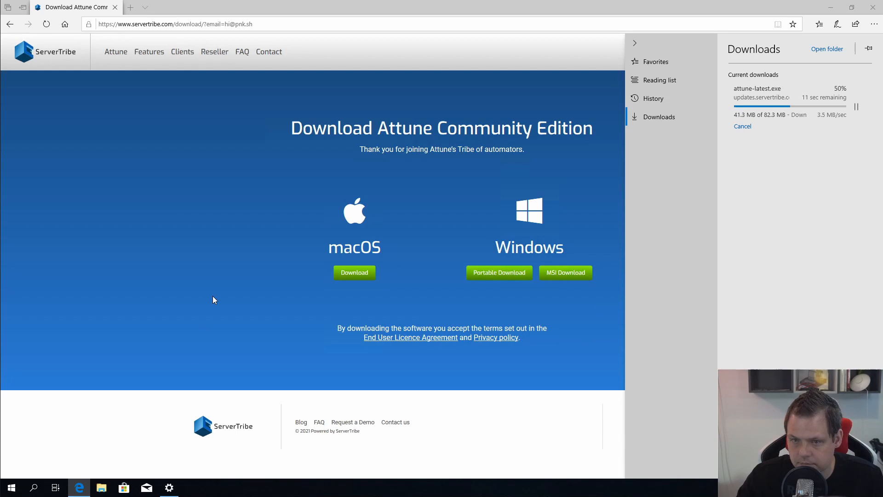
Show the Downloads folder in File Explorer and select the downloaded attune-latest application
click(102, 487)
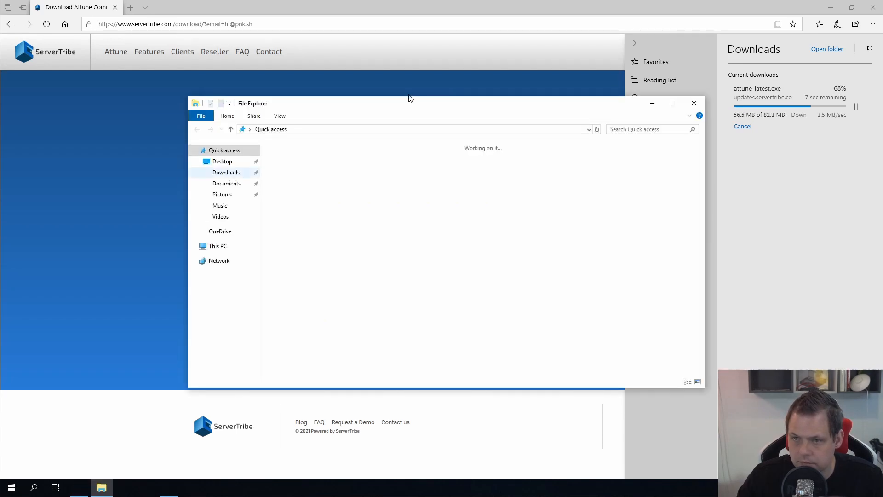
click(227, 172)
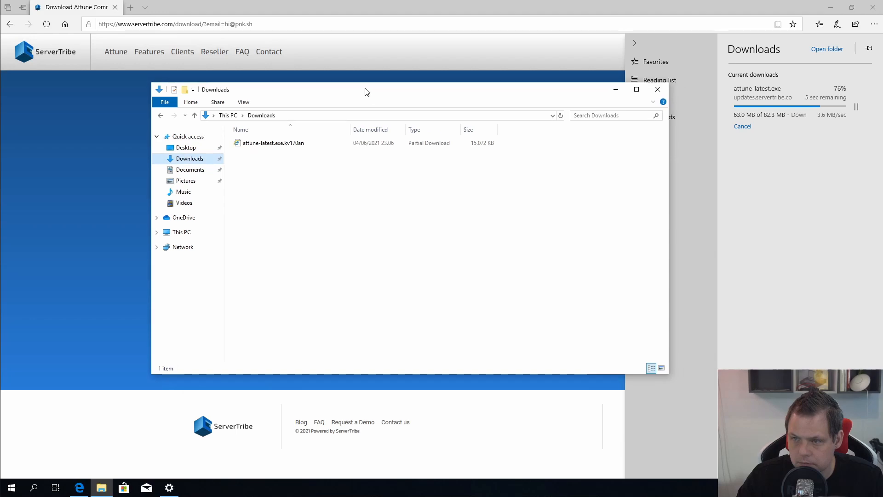
drag(366, 90, 321, 64)
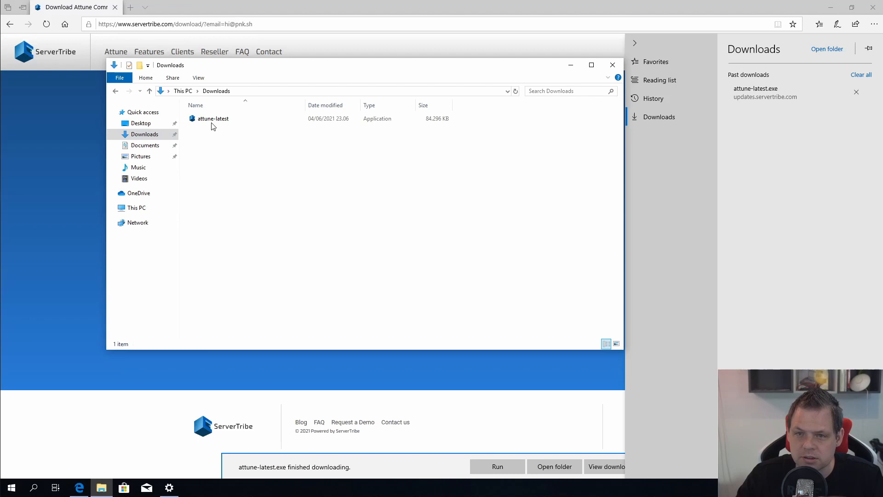
click(212, 117)
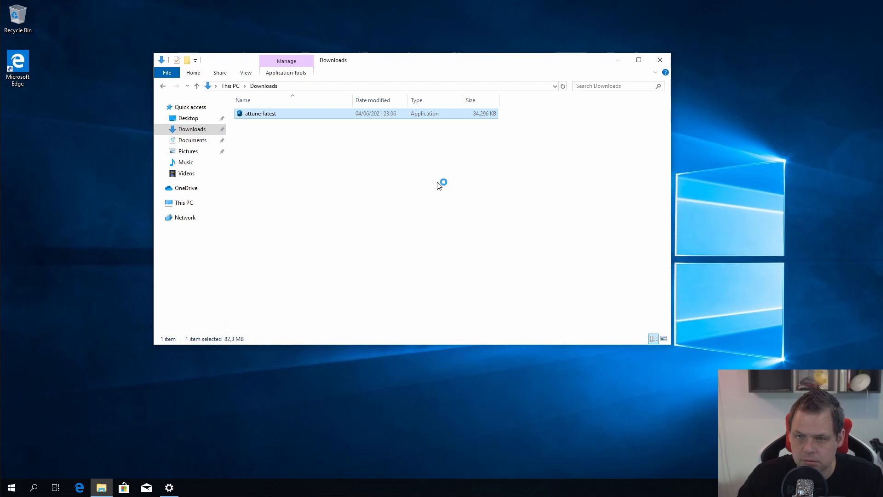
Run attune-latest so the Attune desktop shortcut appears, then close the Downloads window
double_click(260, 114)
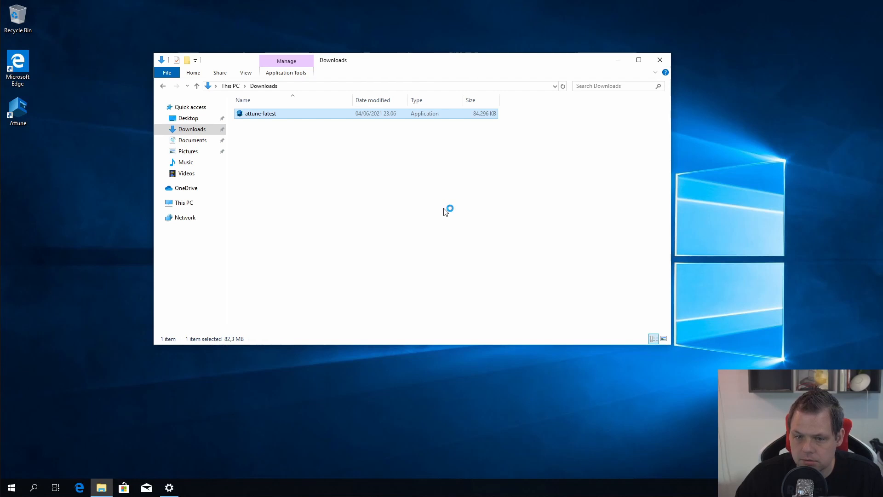
mouse_move(456, 208)
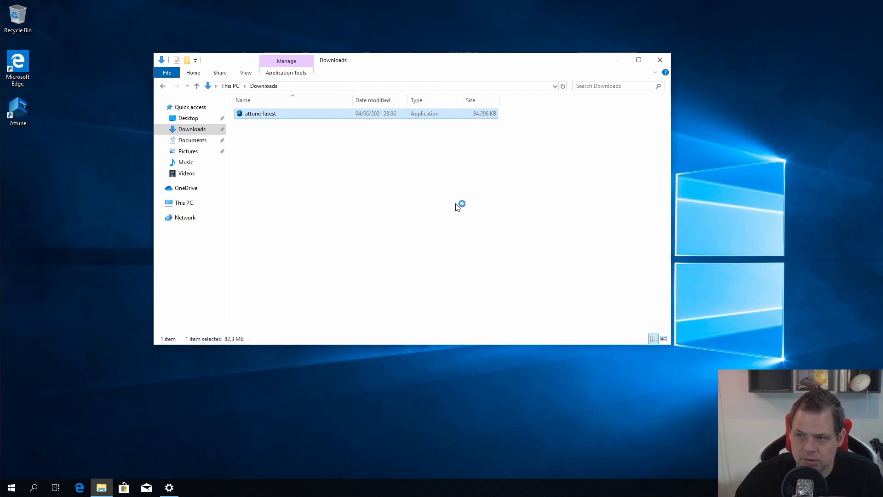
click(660, 60)
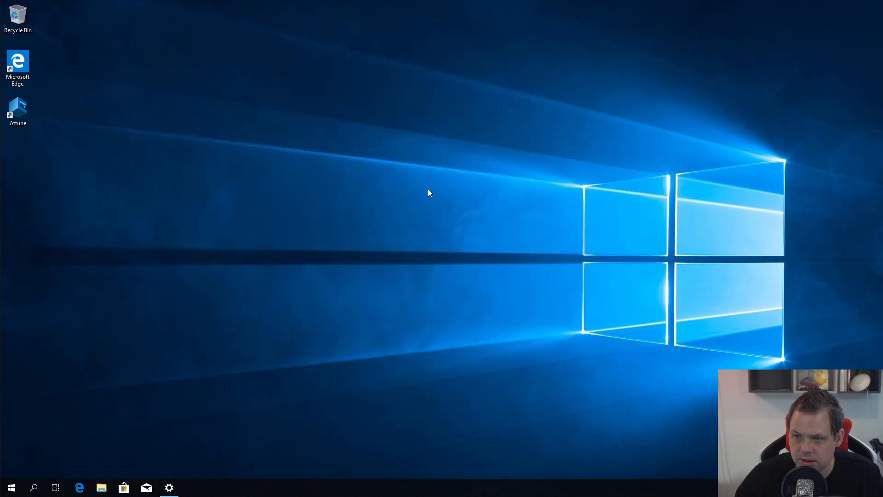
Start Attune from its desktop shortcut, which reports a run_attune_server script failure
click(17, 109)
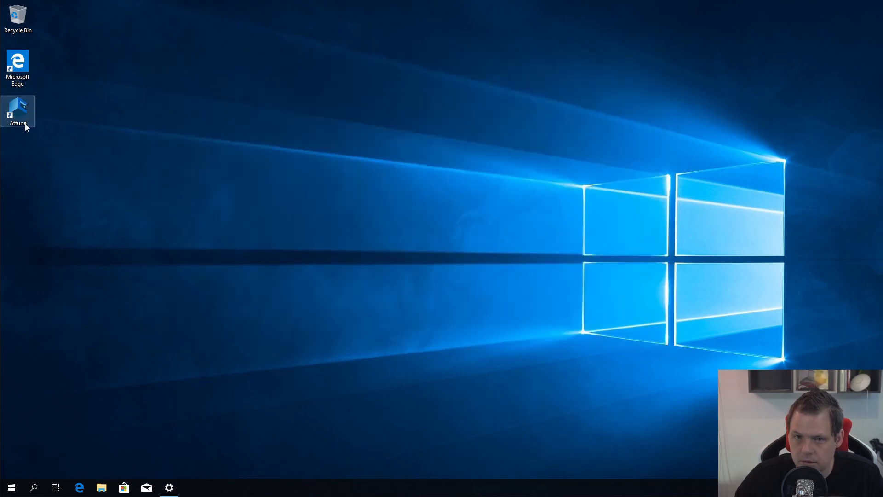
mouse_move(15, 111)
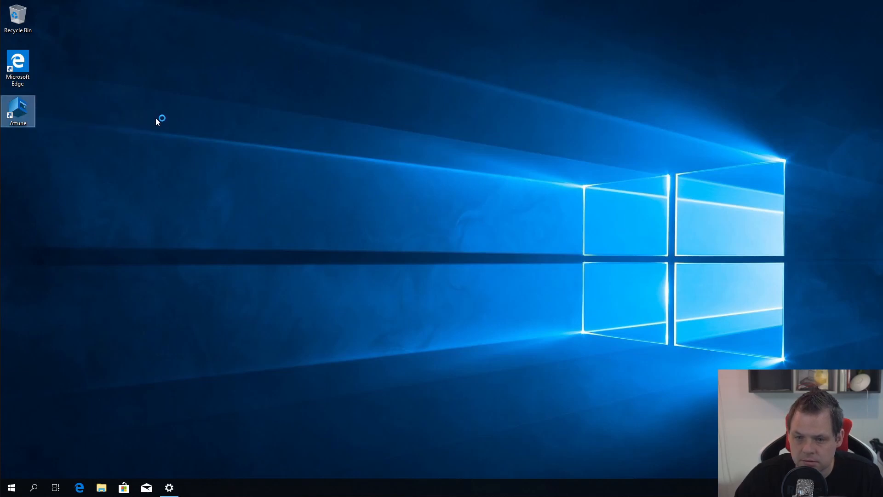
mouse_move(171, 137)
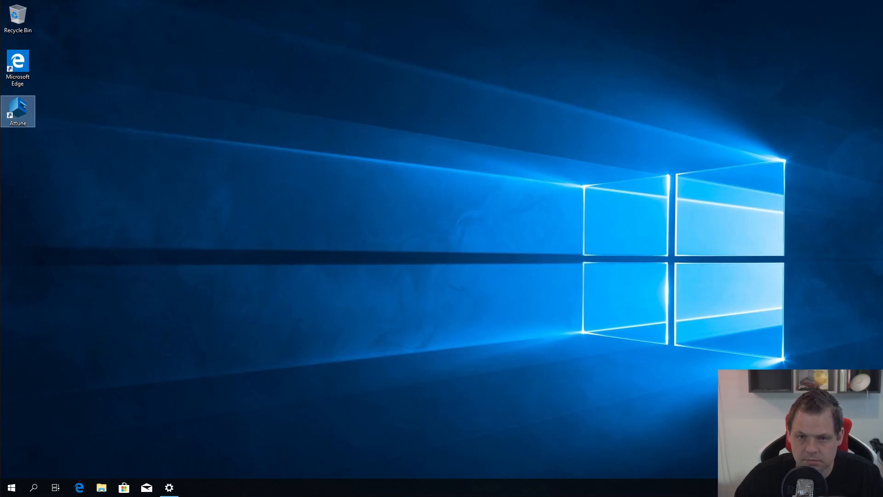
double_click(17, 106)
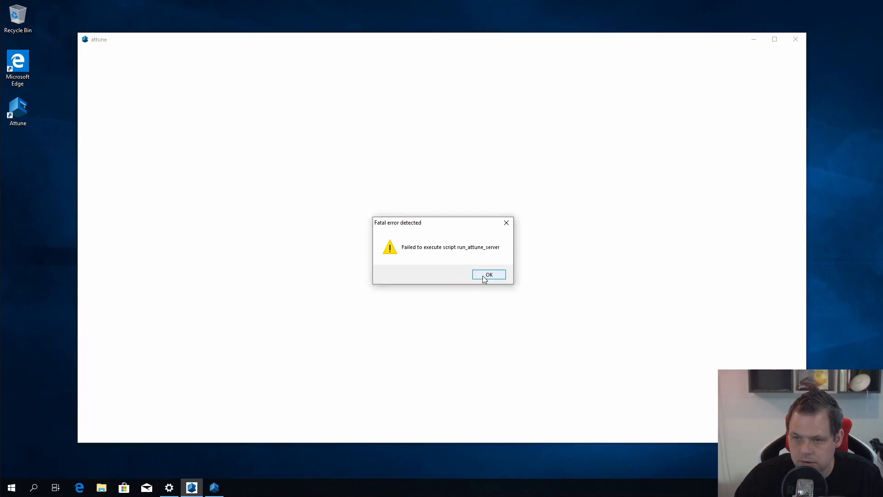
Dismiss the fatal error and version notices, then show the gear menu of admin pages
click(489, 274)
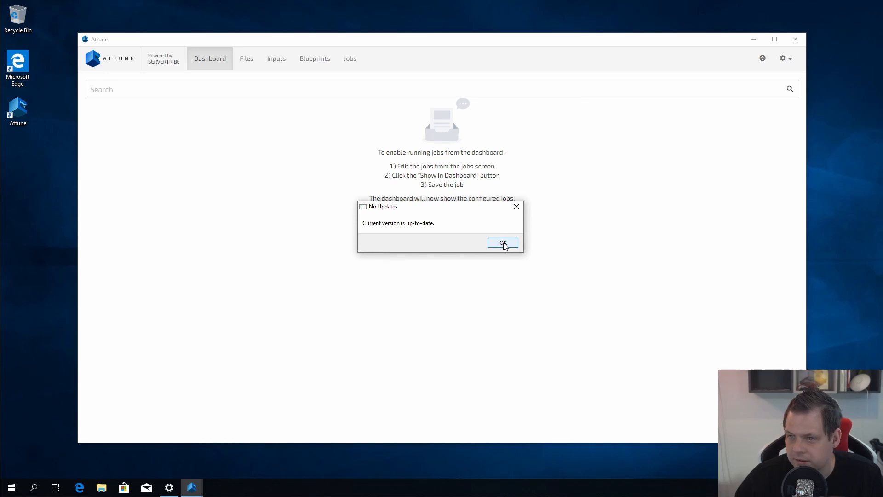
click(502, 243)
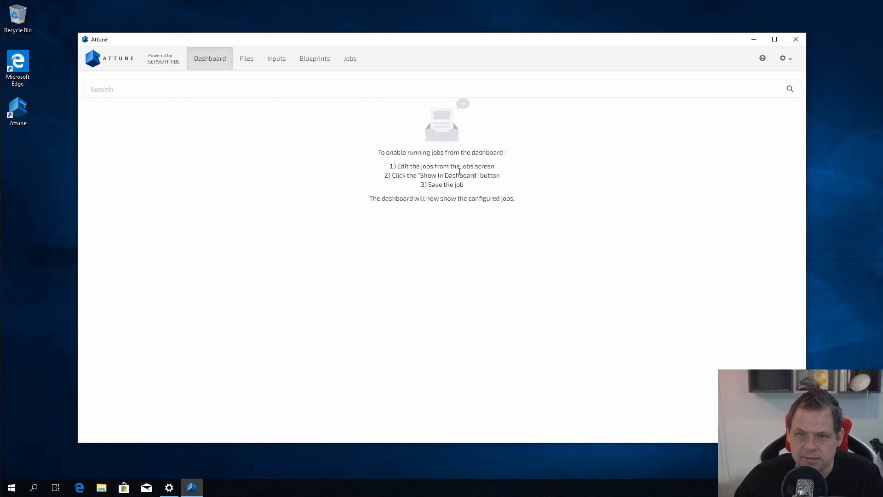
mouse_move(241, 60)
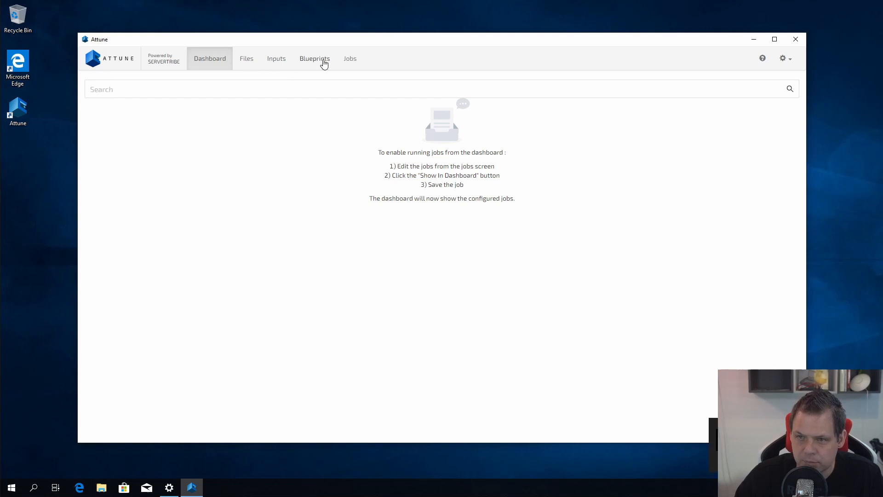
mouse_move(762, 58)
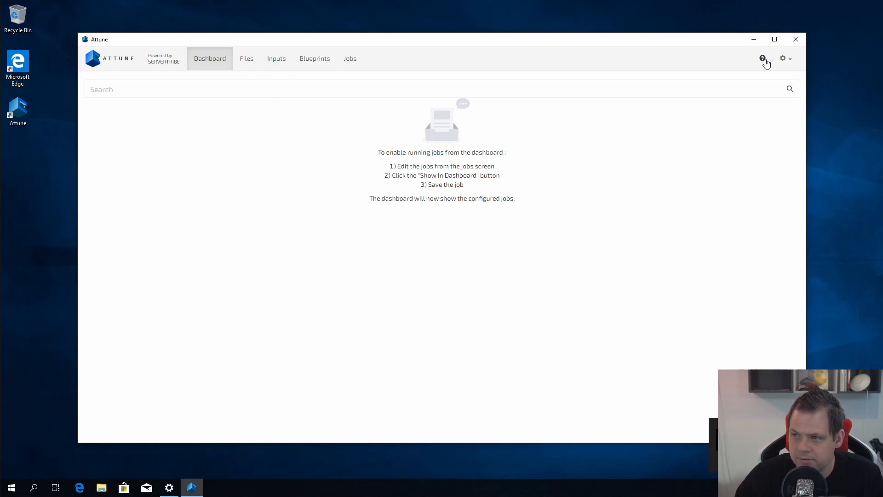
click(761, 58)
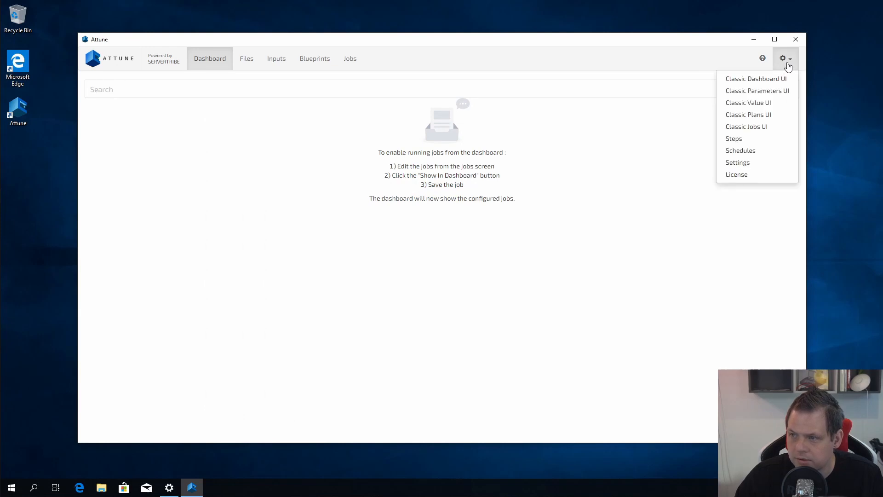
mouse_move(783, 74)
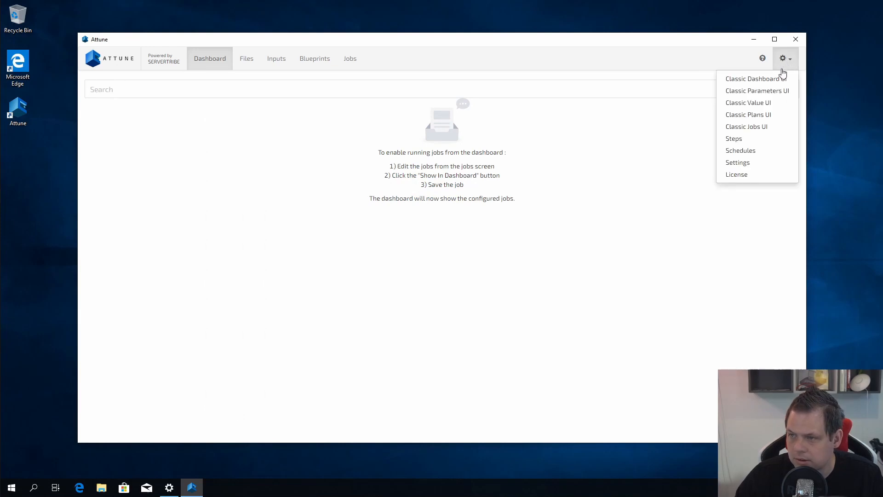
mouse_move(757, 87)
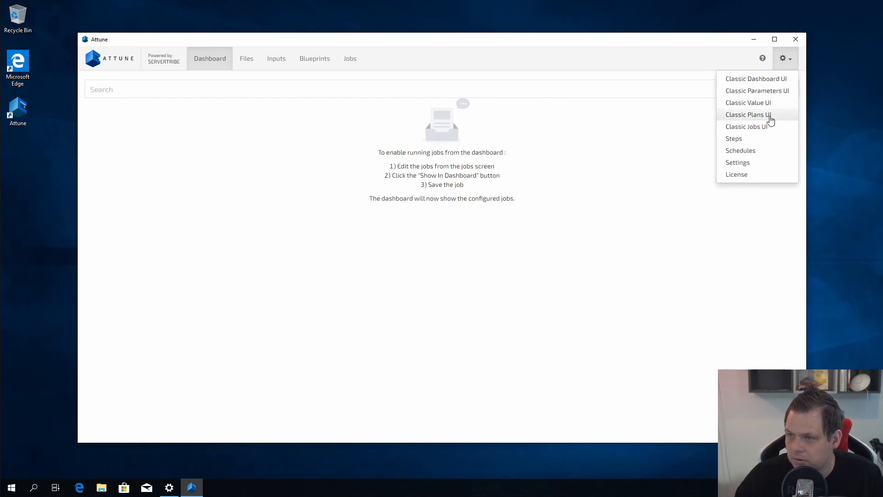
mouse_move(768, 124)
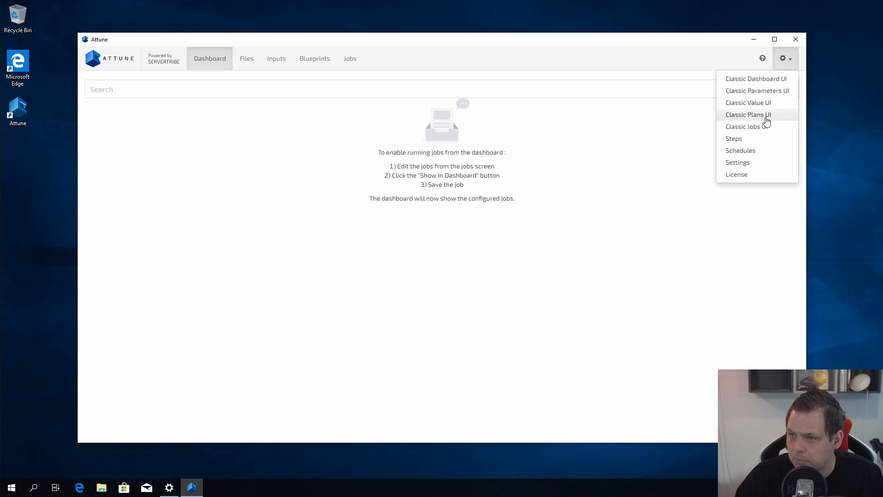
mouse_move(760, 136)
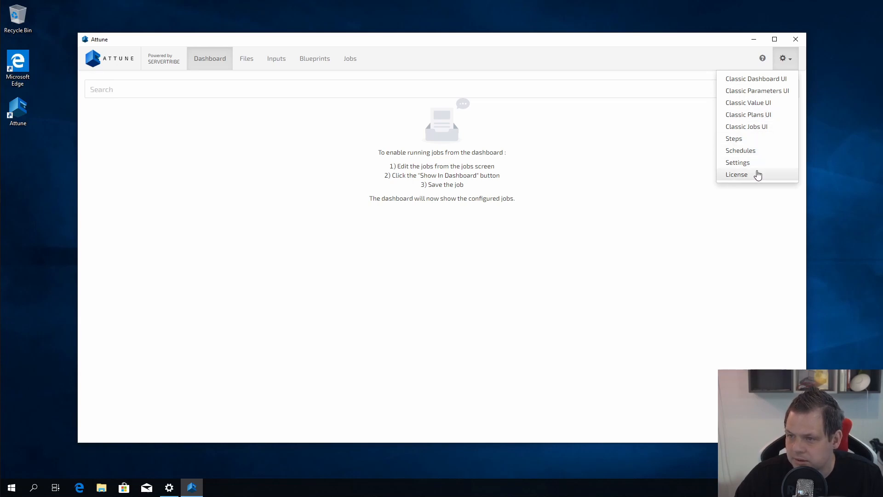
Review the Licensing page: Community Edition, 5 target nodes, 2 schedules, version 4.3.0
click(736, 175)
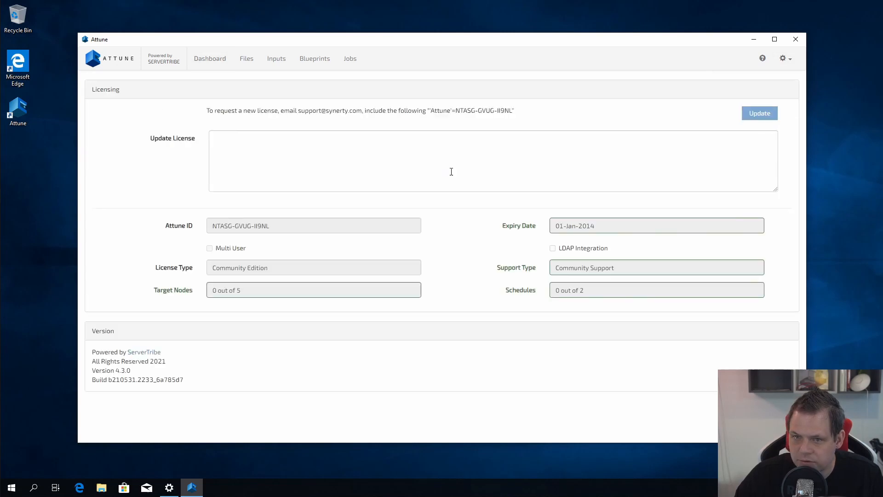
mouse_move(241, 278)
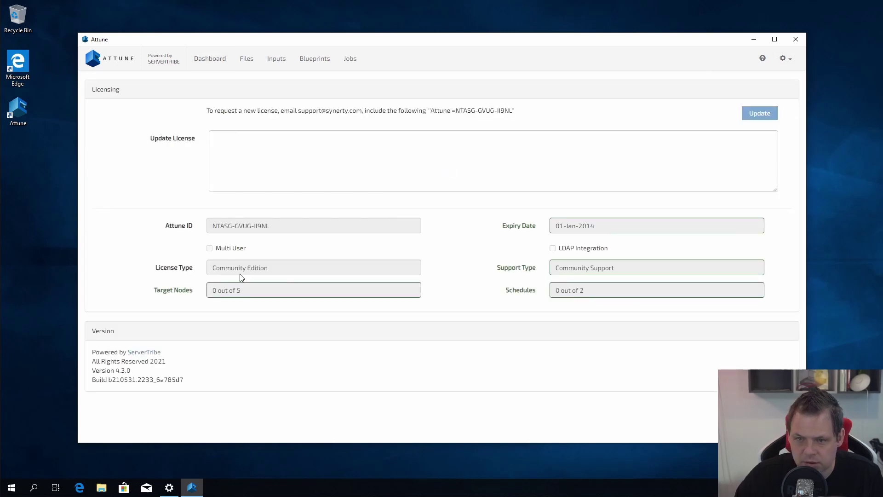
click(289, 267)
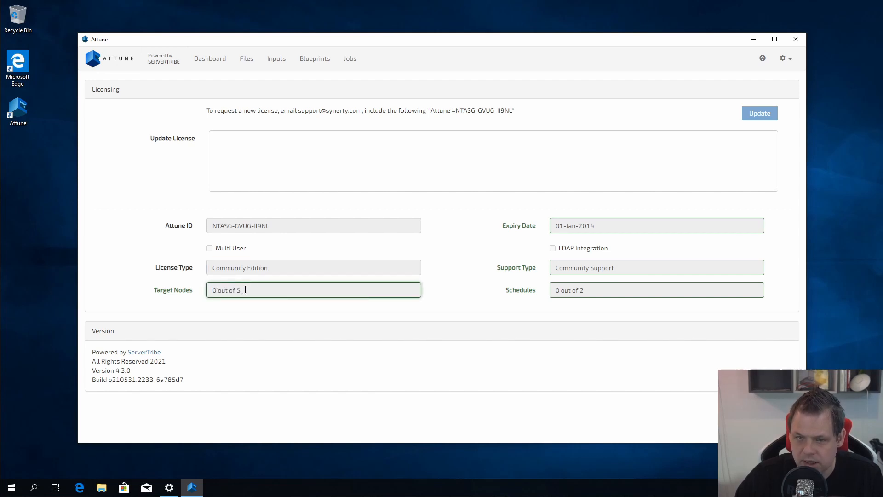
mouse_move(591, 289)
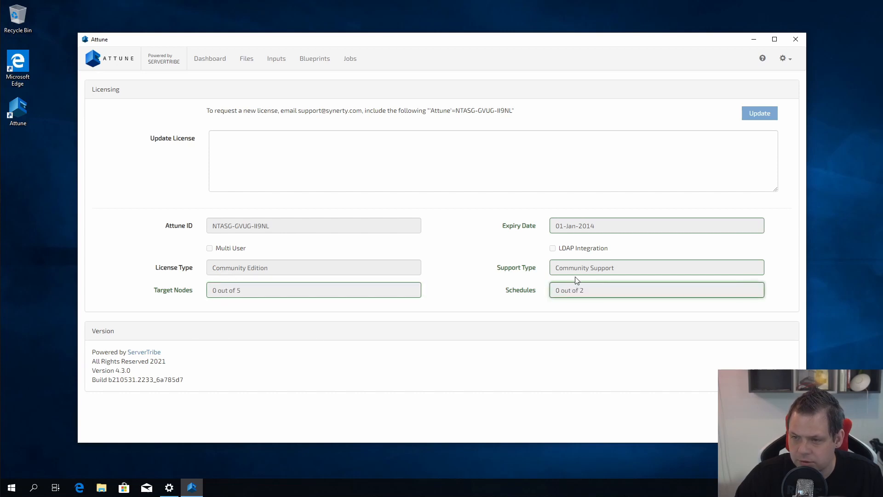
mouse_move(532, 304)
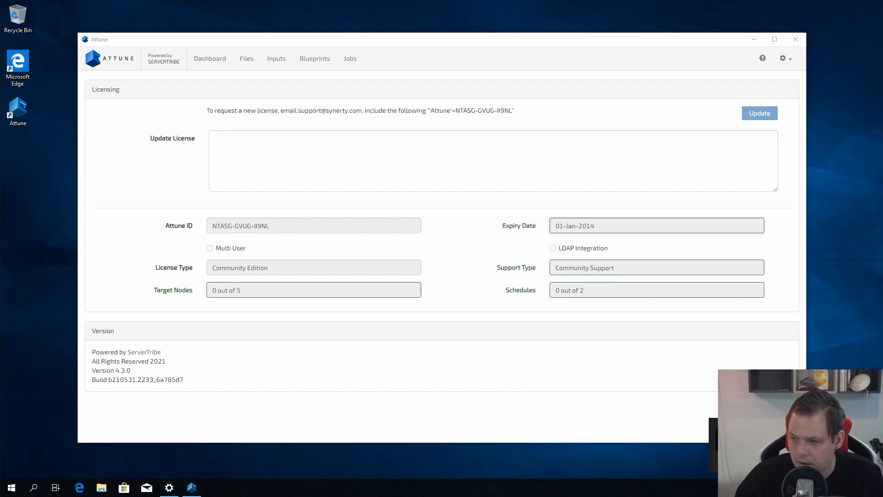
drag(98, 330, 106, 370)
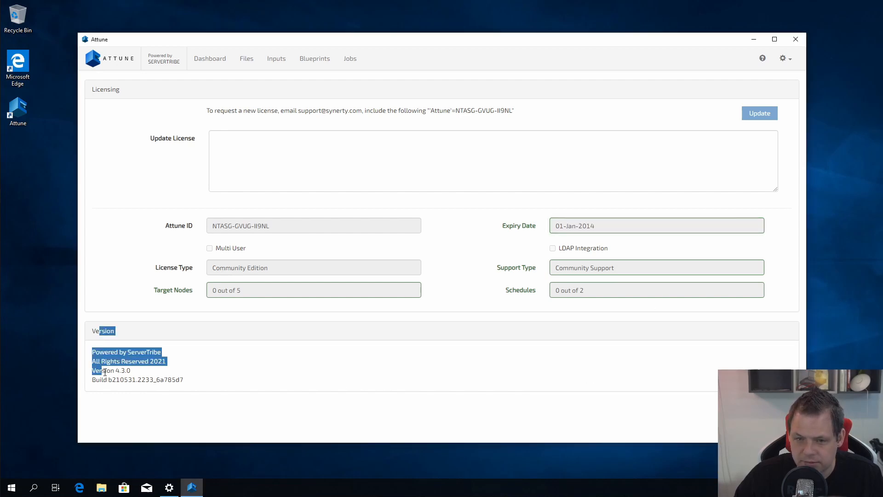
click(241, 225)
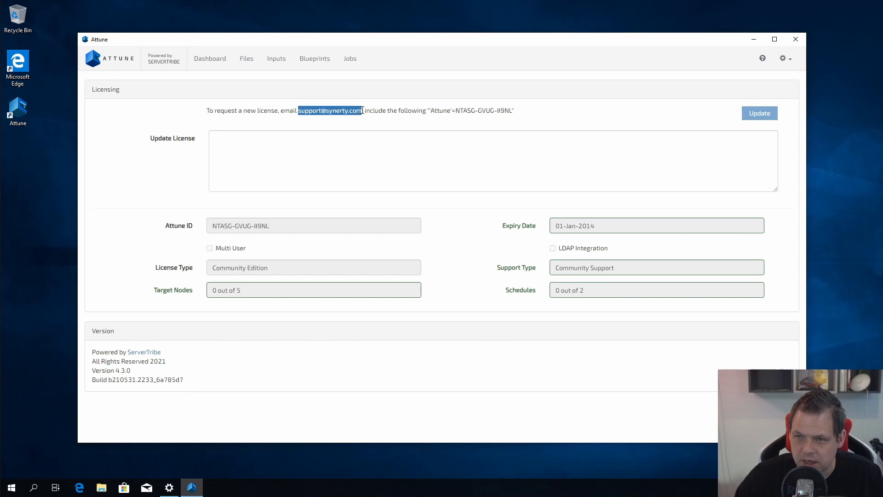
mouse_move(356, 118)
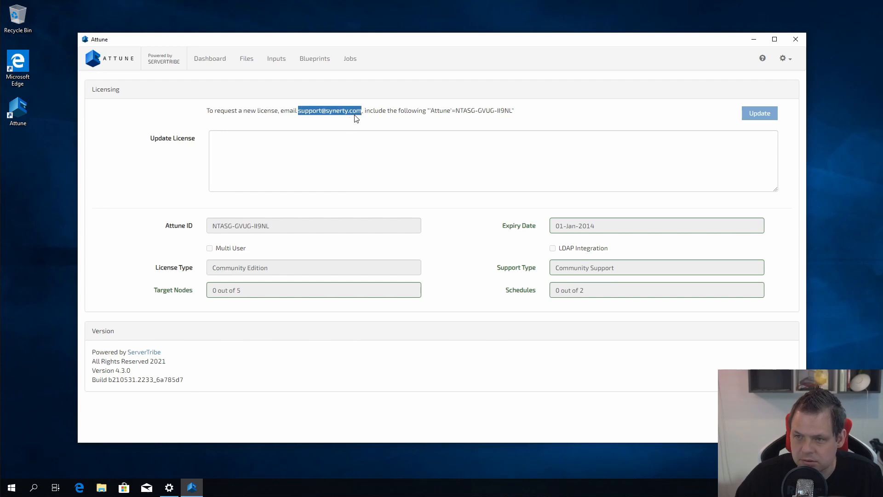
mouse_move(328, 86)
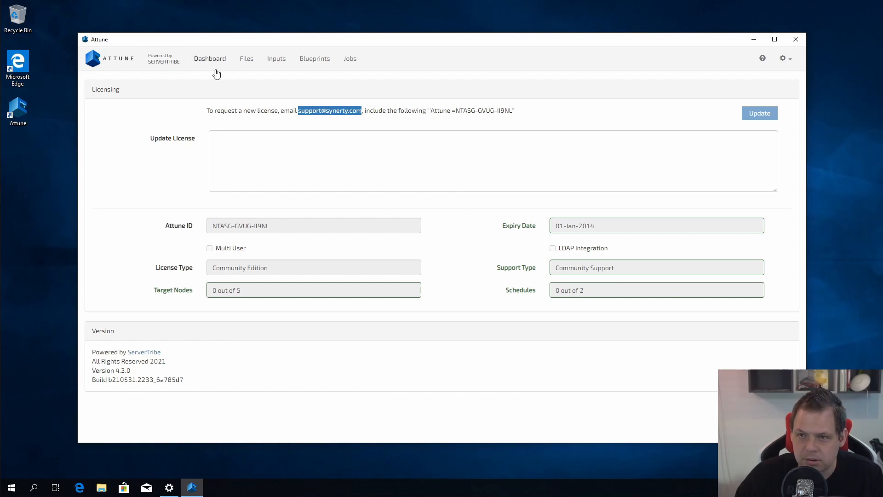
Return to the jobless Dashboard, then move to the empty Create New Files form
click(209, 59)
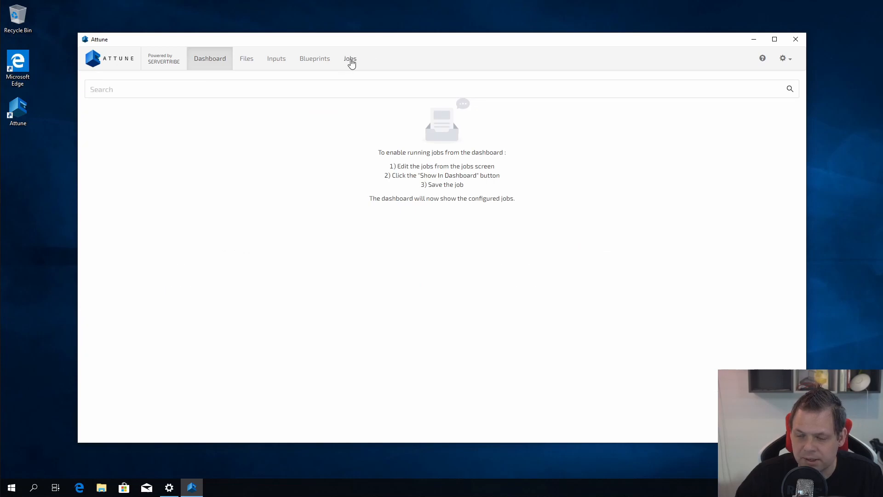
mouse_move(348, 105)
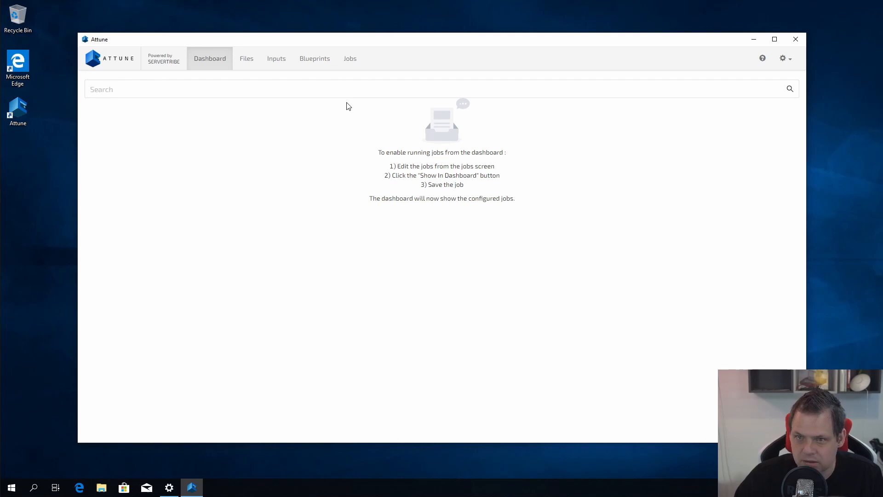
mouse_move(297, 125)
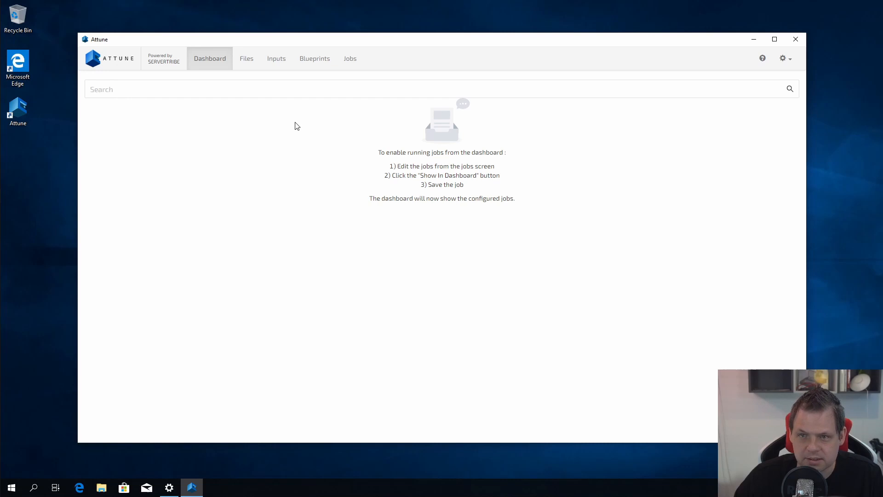
mouse_move(357, 133)
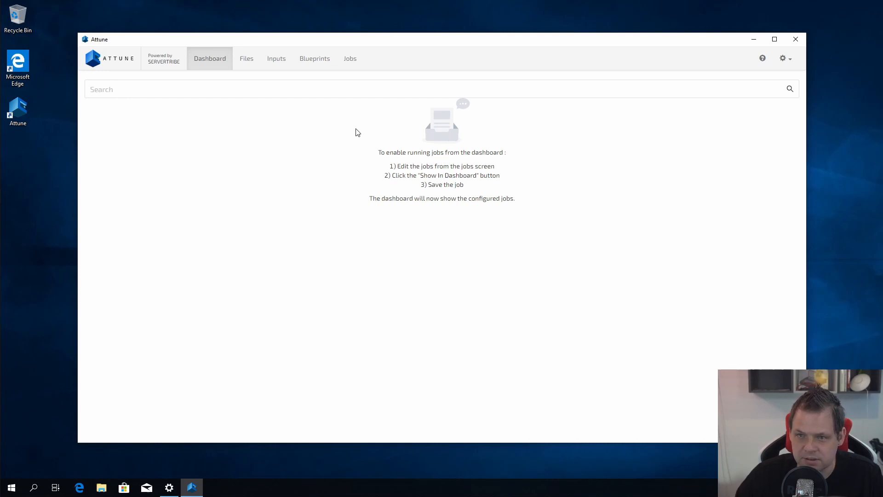
mouse_move(252, 130)
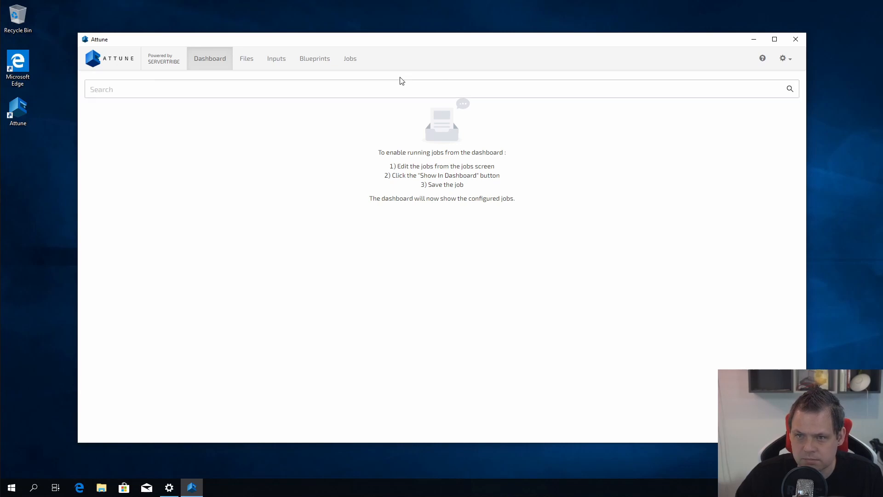
click(247, 58)
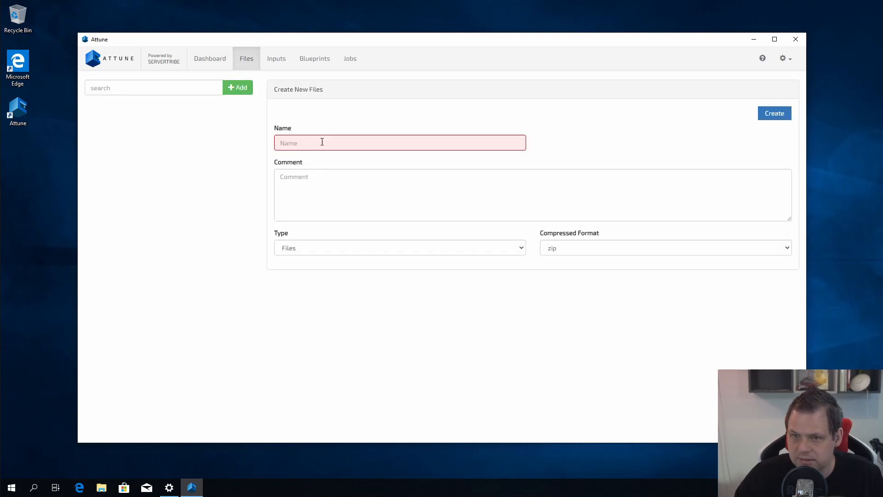
mouse_move(251, 123)
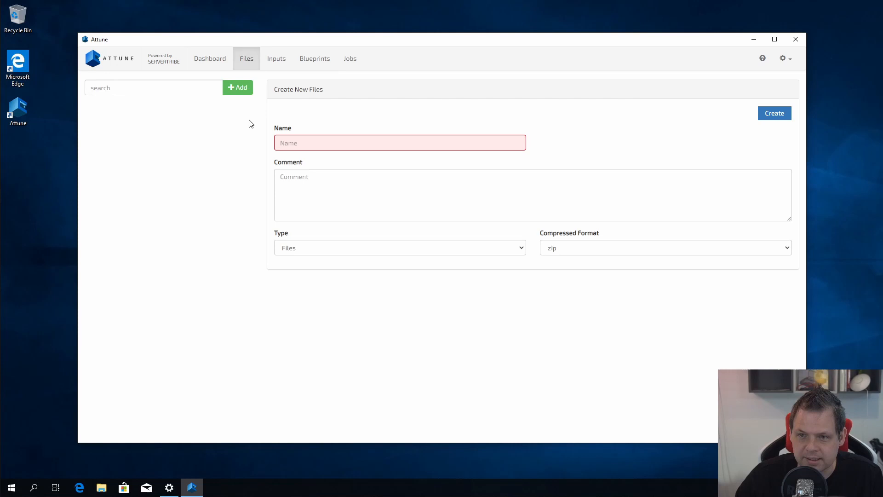
mouse_move(287, 166)
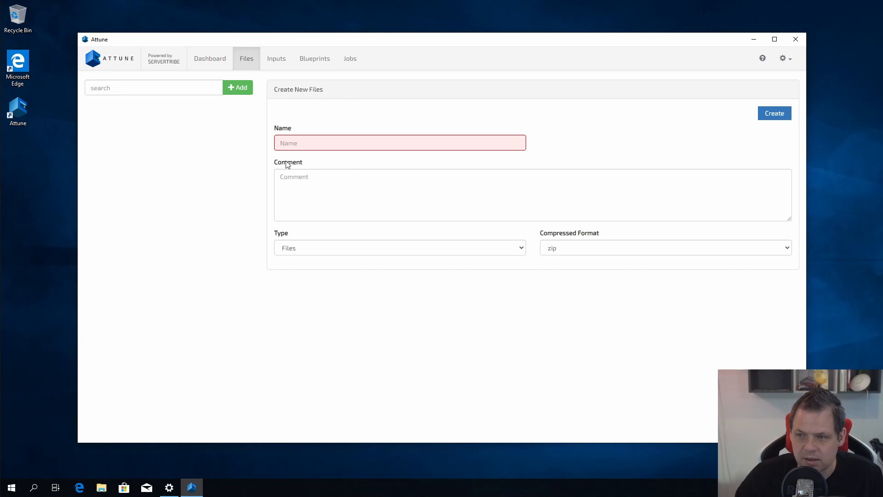
mouse_move(378, 121)
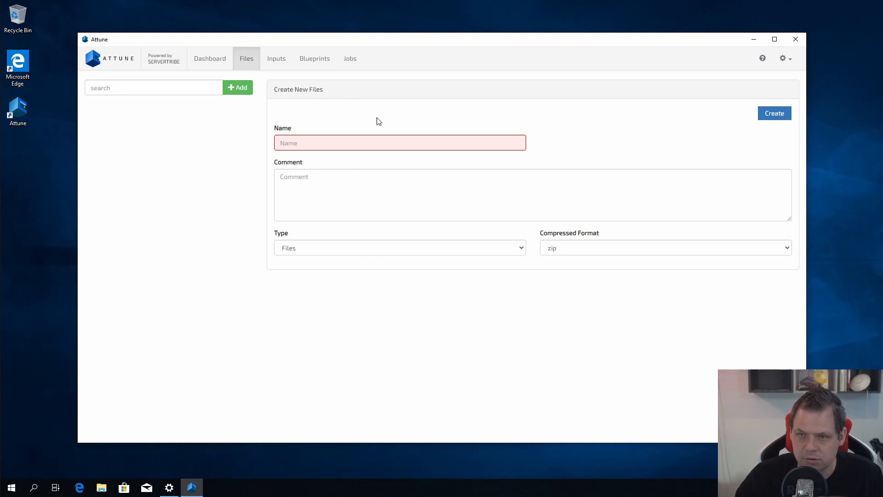
mouse_move(315, 66)
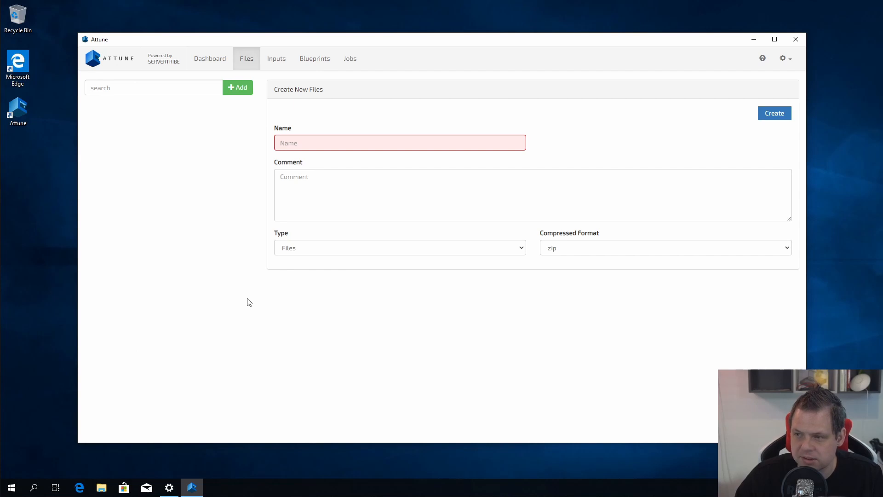
mouse_move(292, 300)
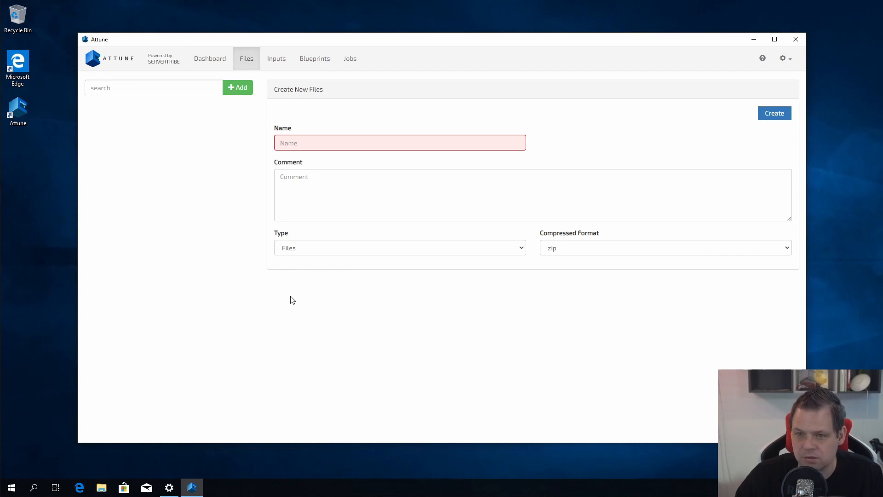
mouse_move(341, 305)
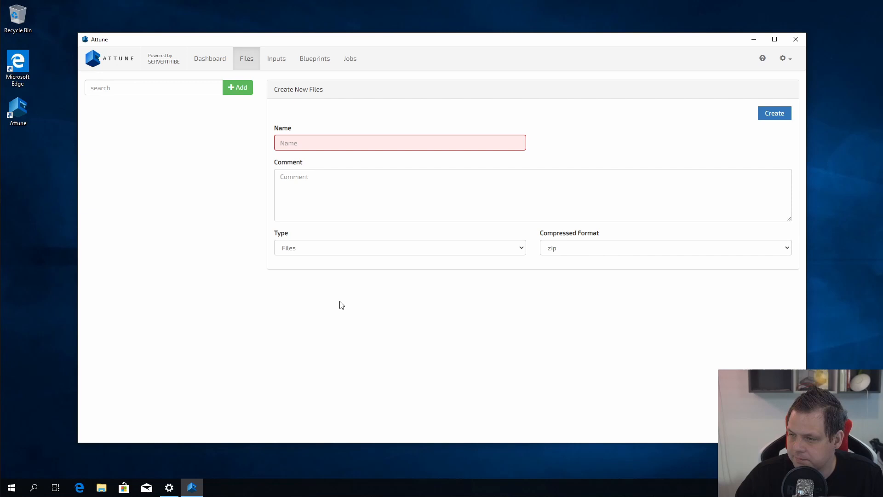
mouse_move(326, 66)
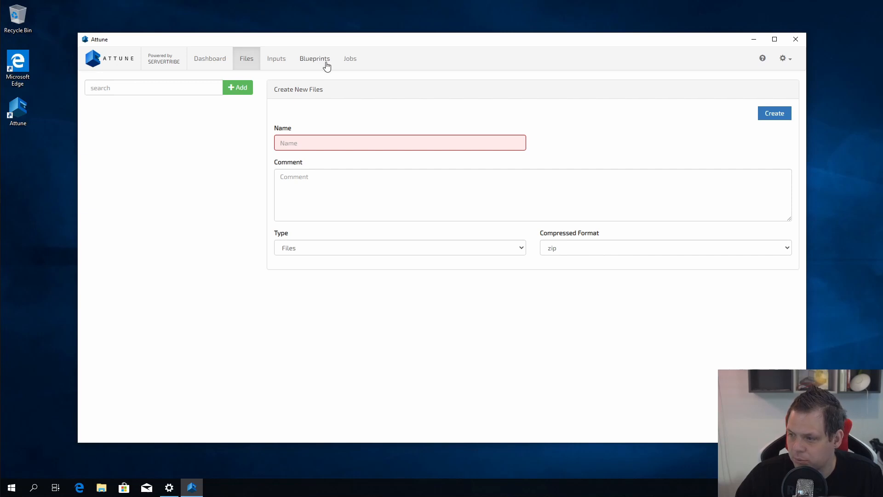
Show the Inputs section listing input types such as Node List and Windows Credential
click(276, 59)
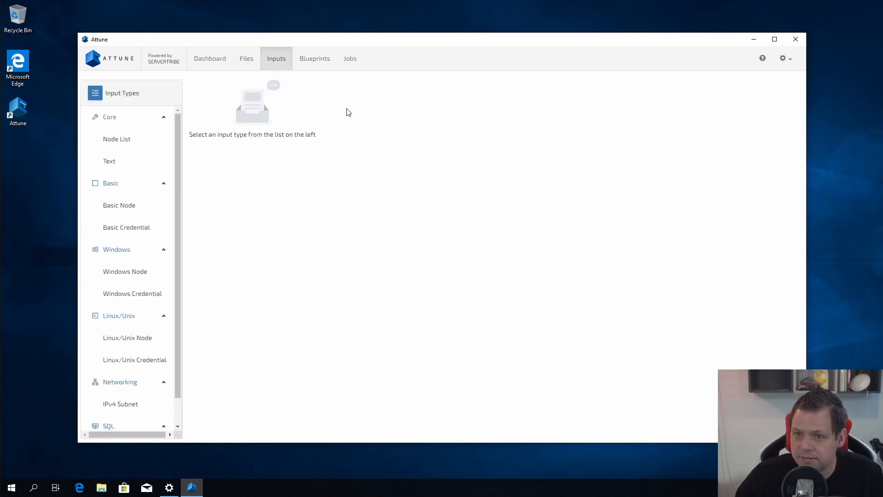
Switch to the Blueprints section, showing the empty Create New Blueprint form
scroll(down, 3)
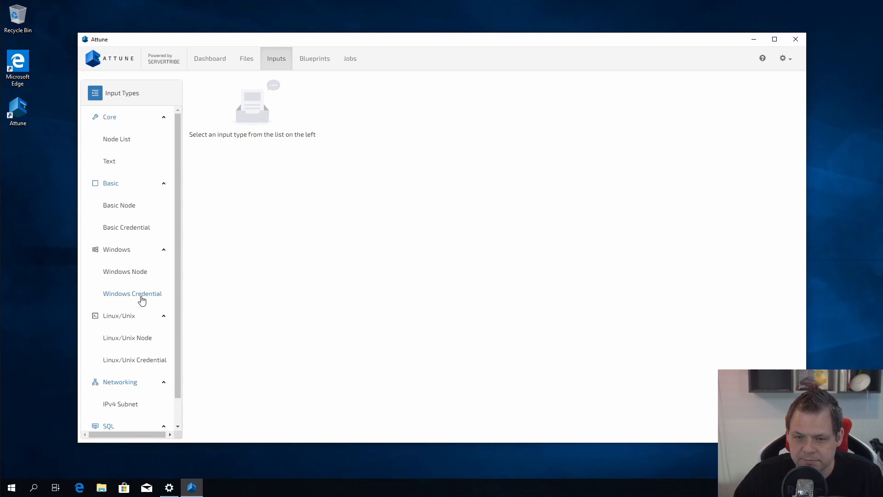
mouse_move(134, 409)
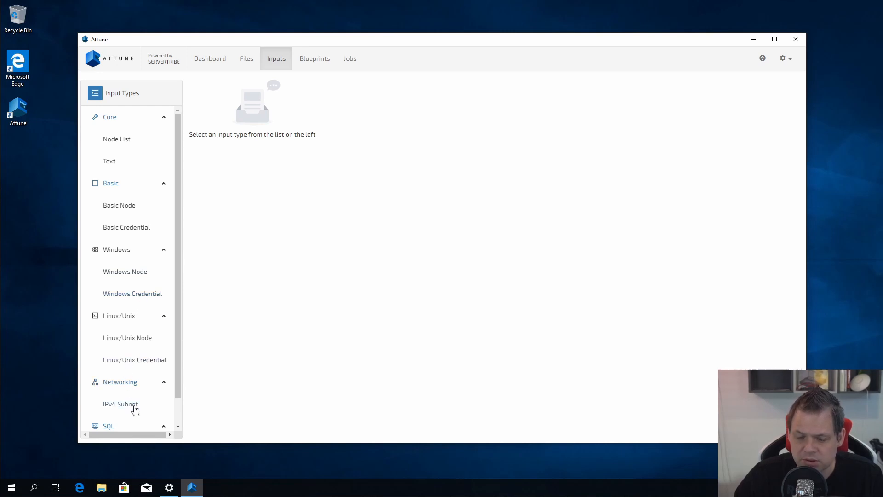
mouse_move(297, 135)
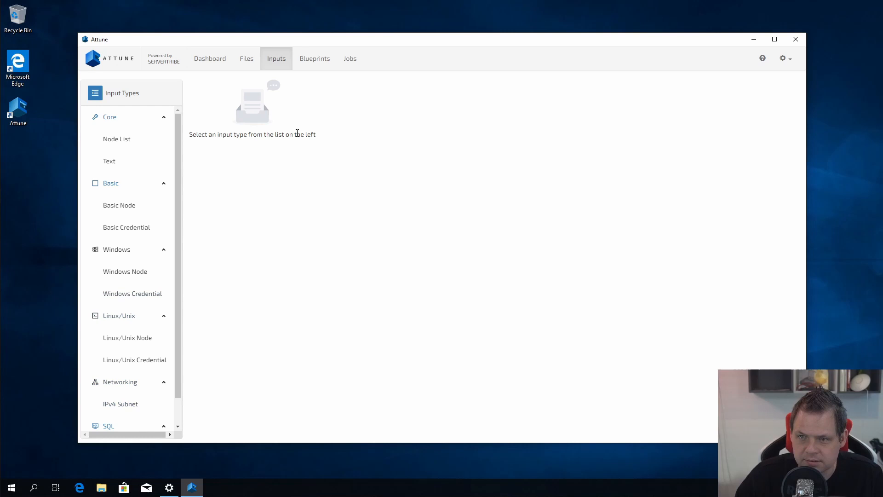
mouse_move(278, 65)
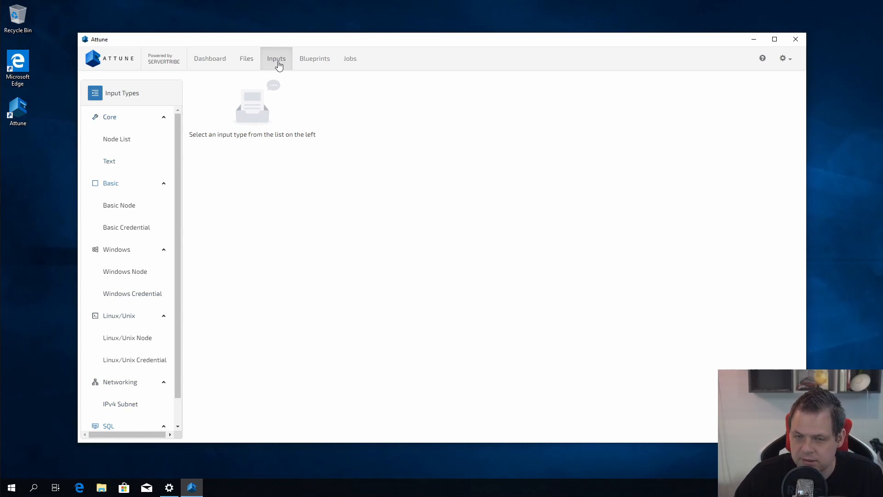
mouse_move(207, 122)
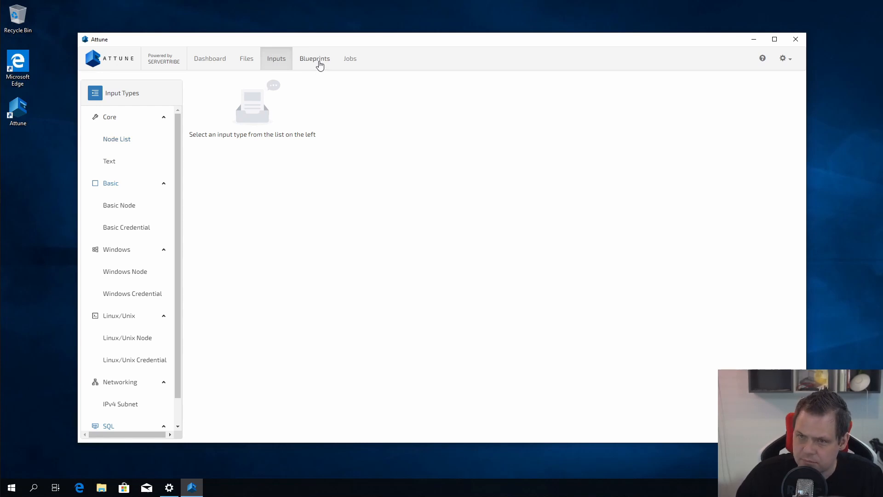
click(314, 59)
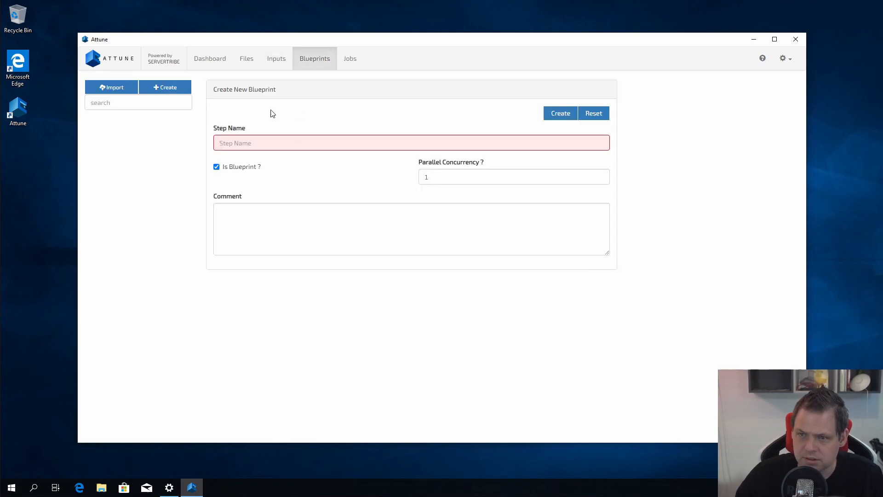
mouse_move(150, 125)
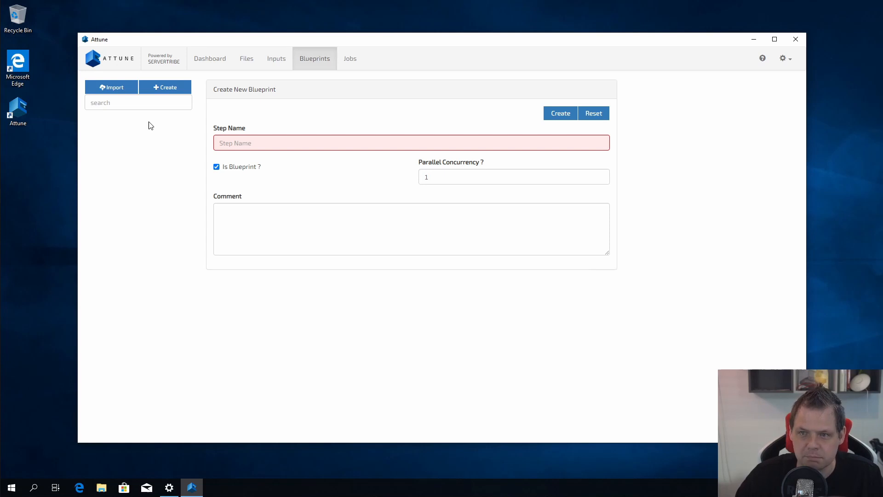
Switch to the Jobs section, showing the empty Create Job Plan form
click(349, 59)
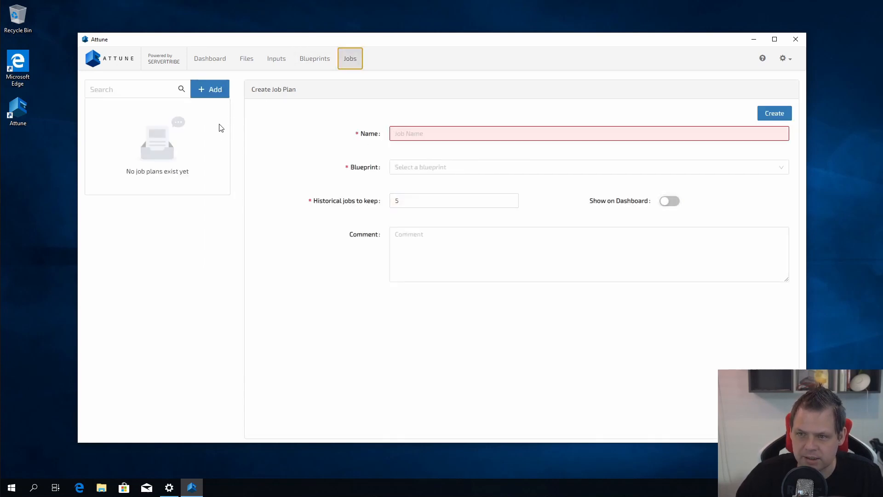
click(588, 166)
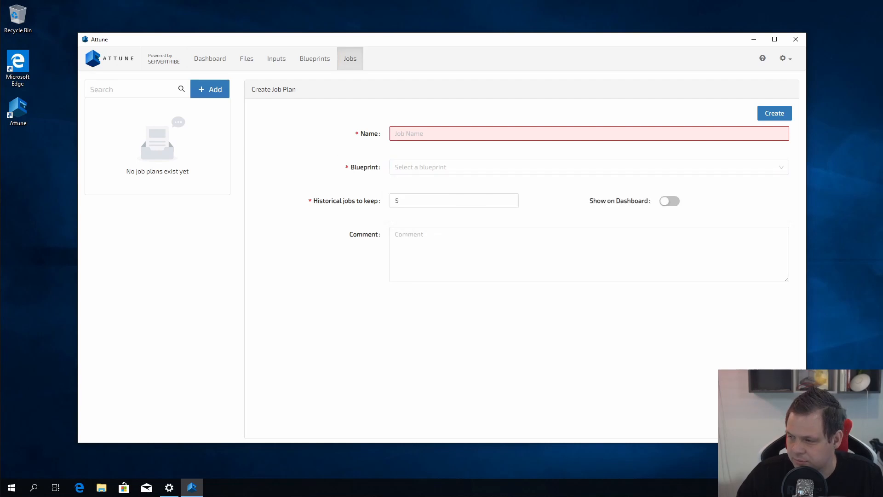
mouse_move(323, 335)
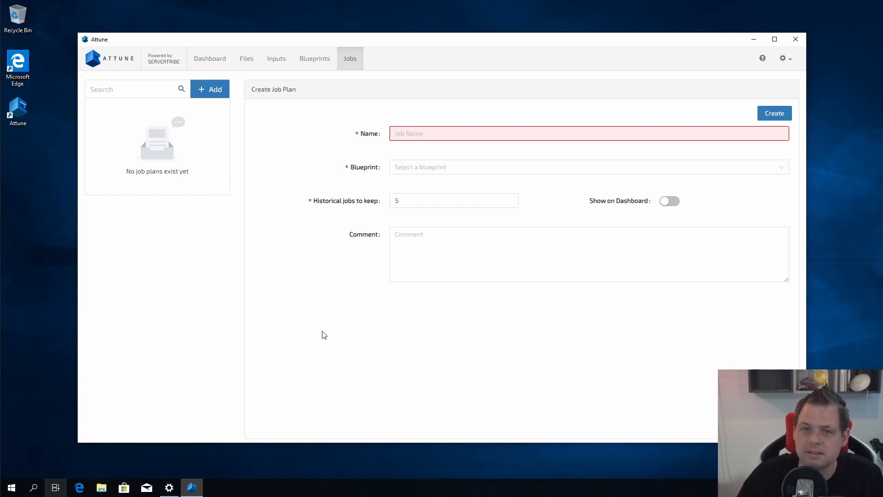
mouse_move(419, 46)
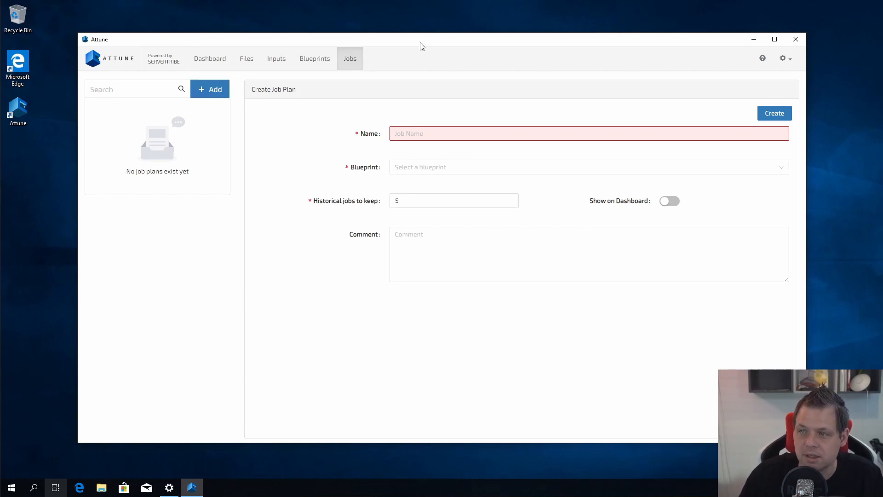
mouse_move(216, 60)
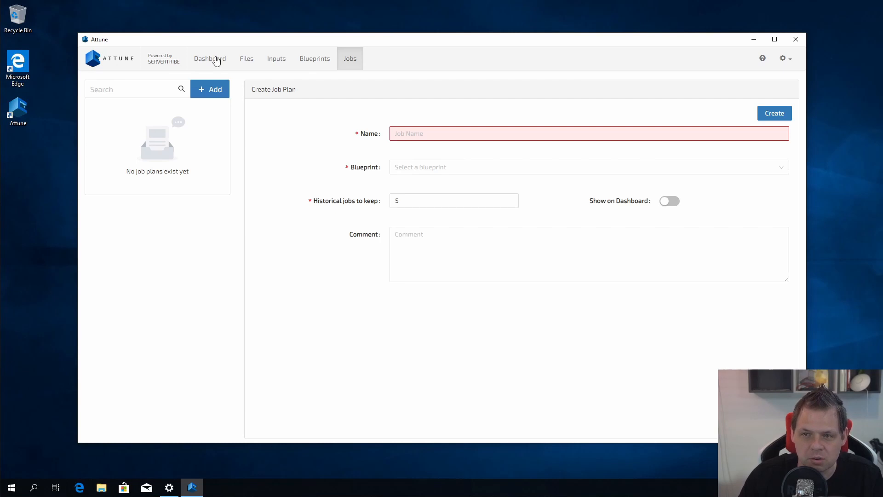
click(210, 58)
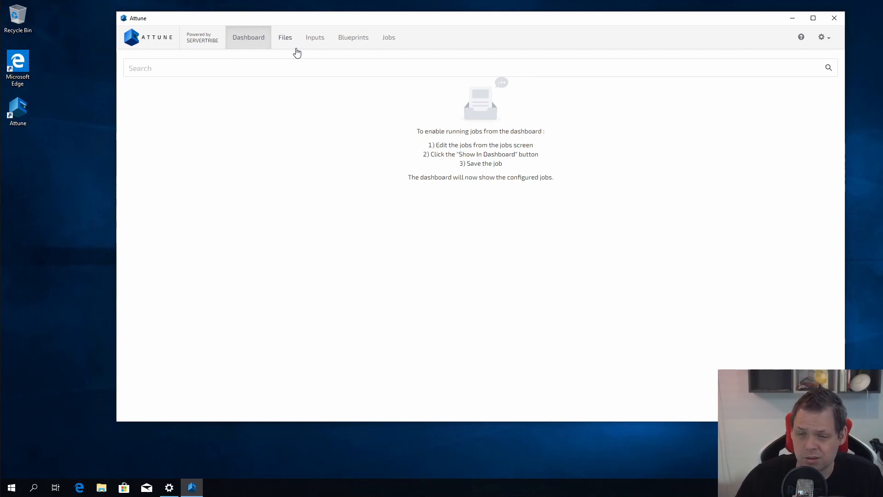
click(354, 37)
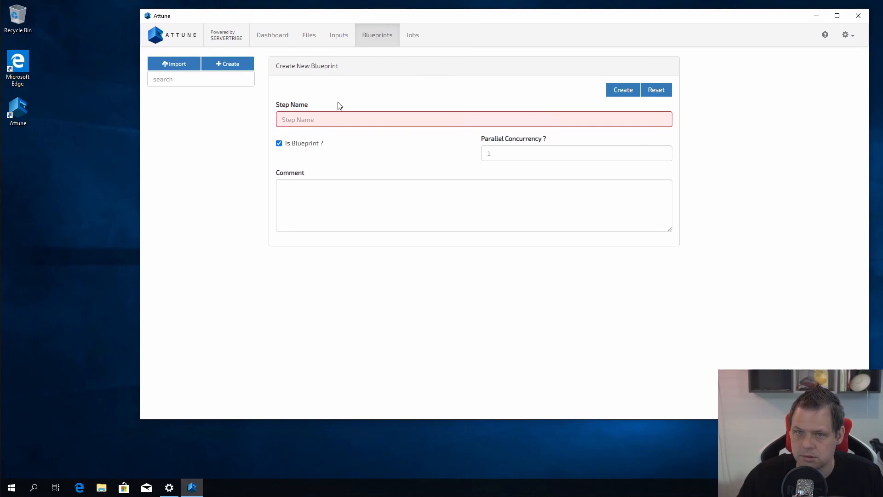
click(339, 35)
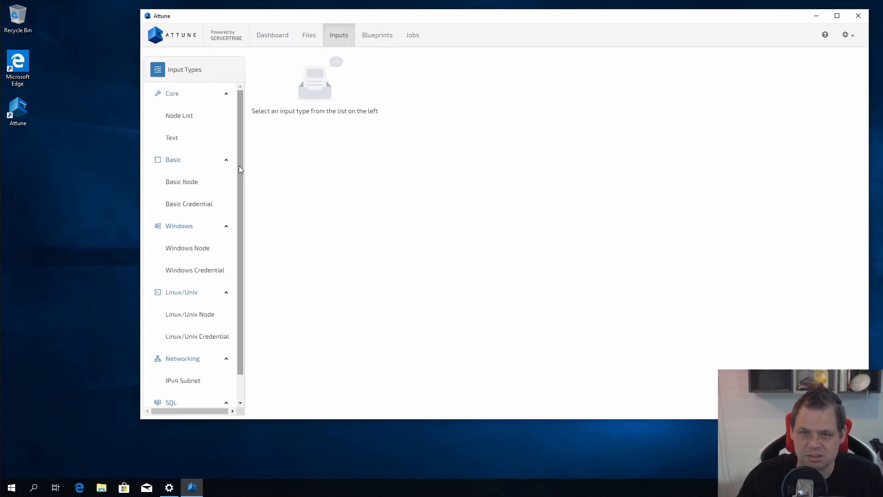
mouse_move(336, 60)
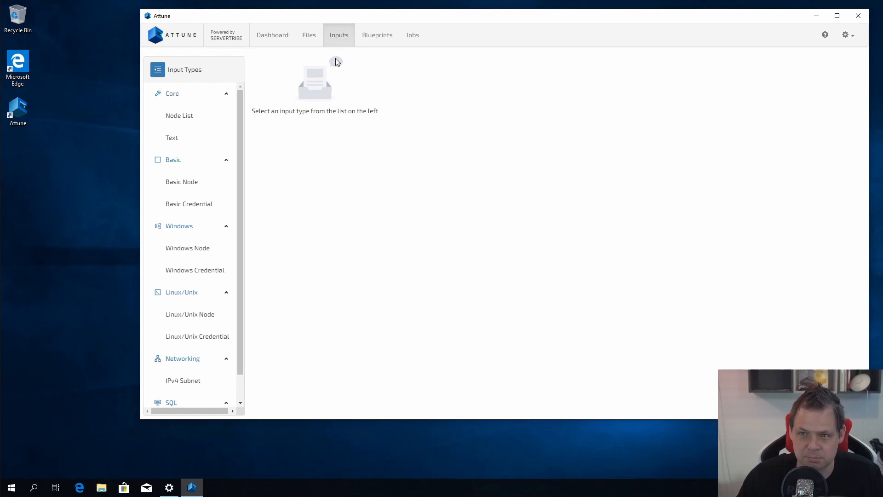
mouse_move(324, 45)
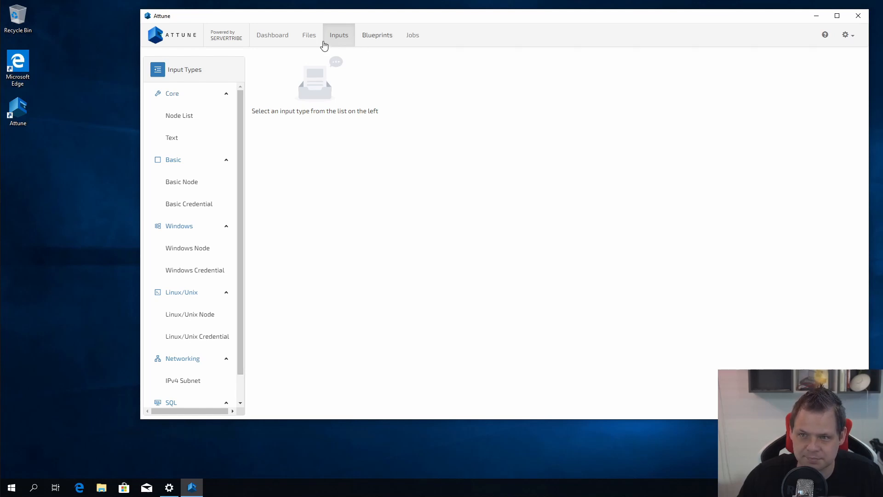
mouse_move(311, 44)
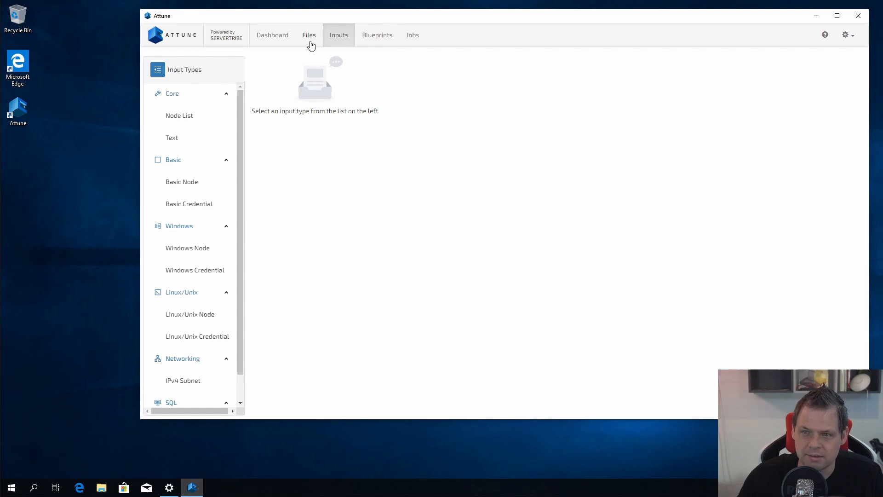
click(309, 35)
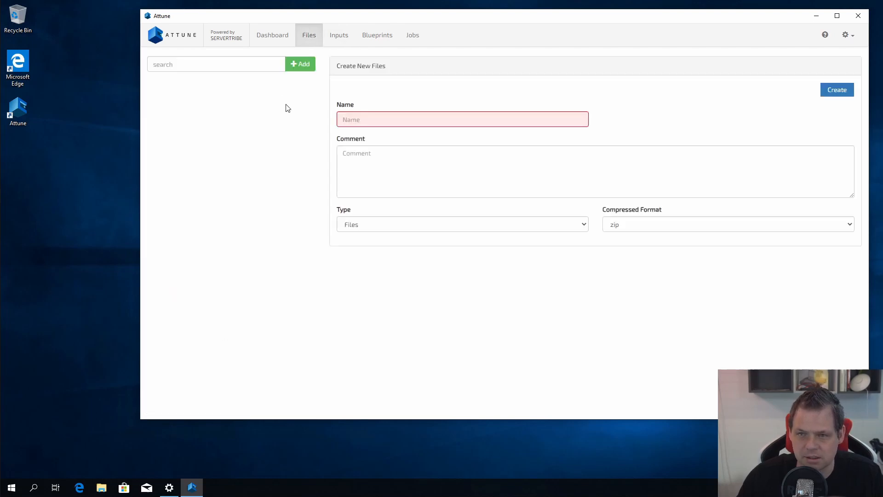
mouse_move(271, 105)
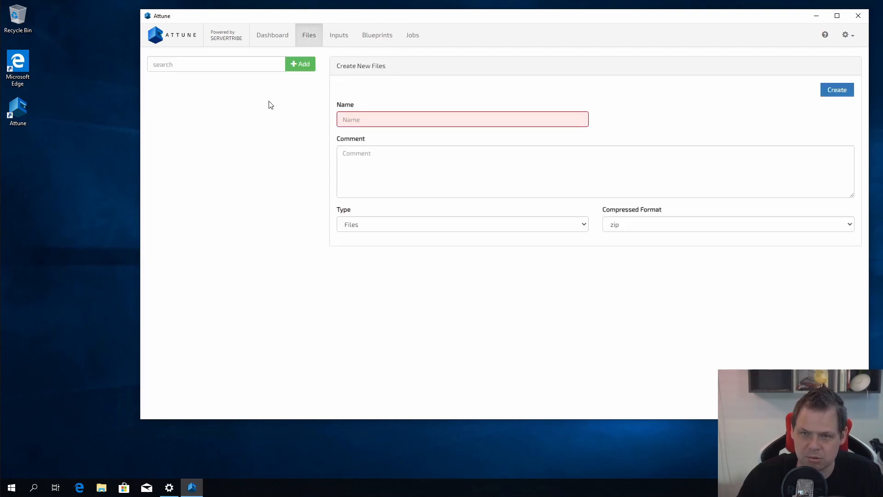
mouse_move(265, 108)
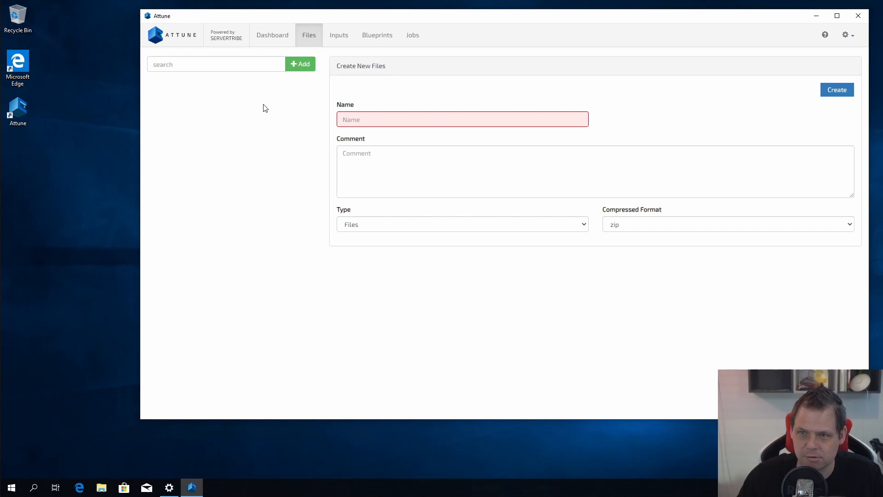
mouse_move(276, 41)
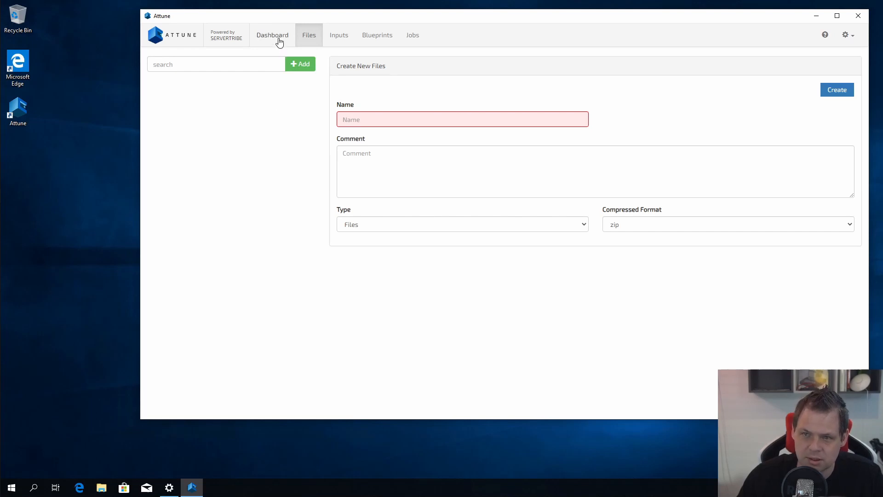
click(272, 35)
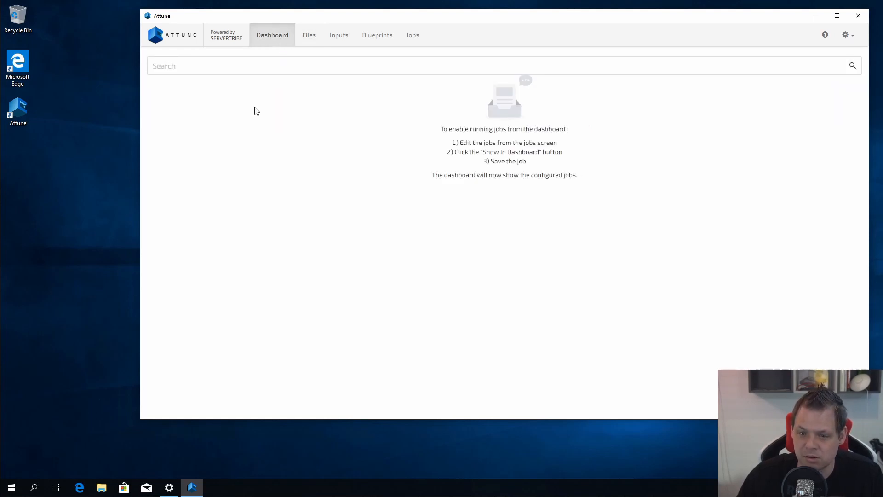
mouse_move(306, 151)
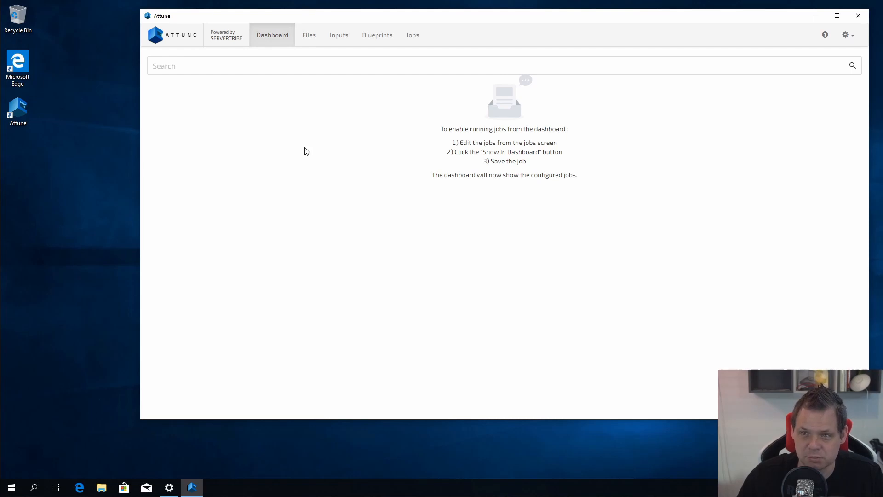
mouse_move(276, 124)
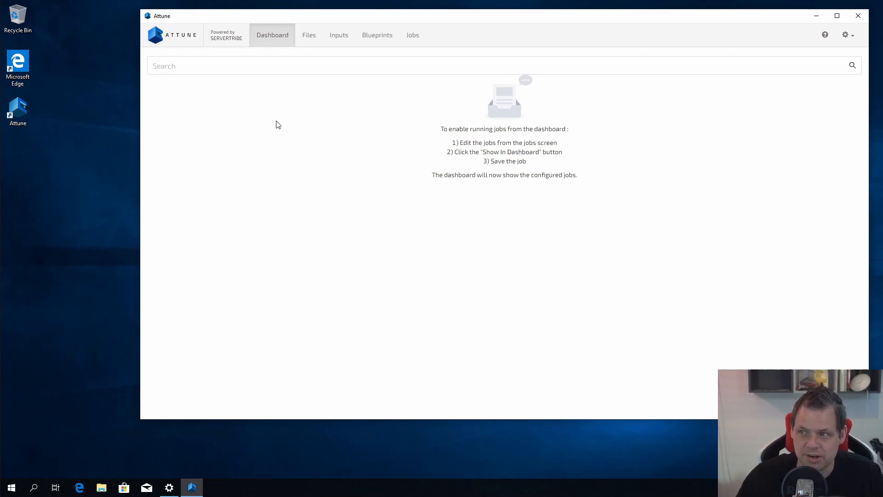
mouse_move(428, 84)
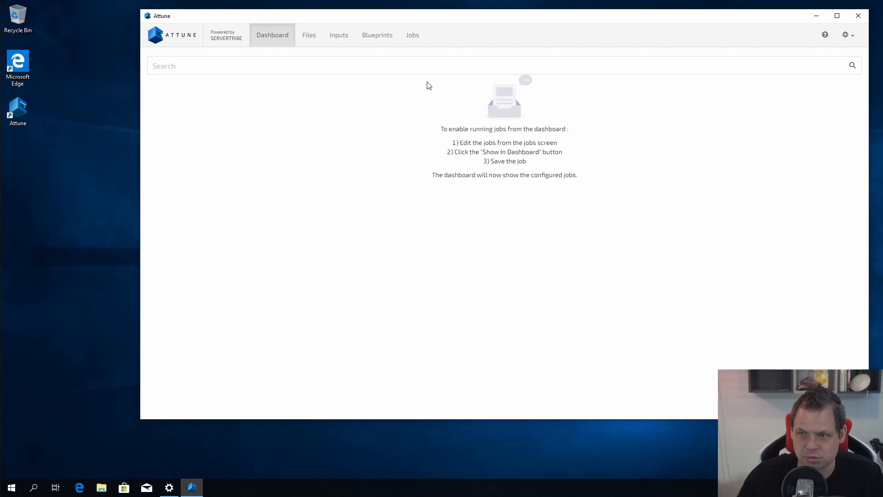
click(413, 35)
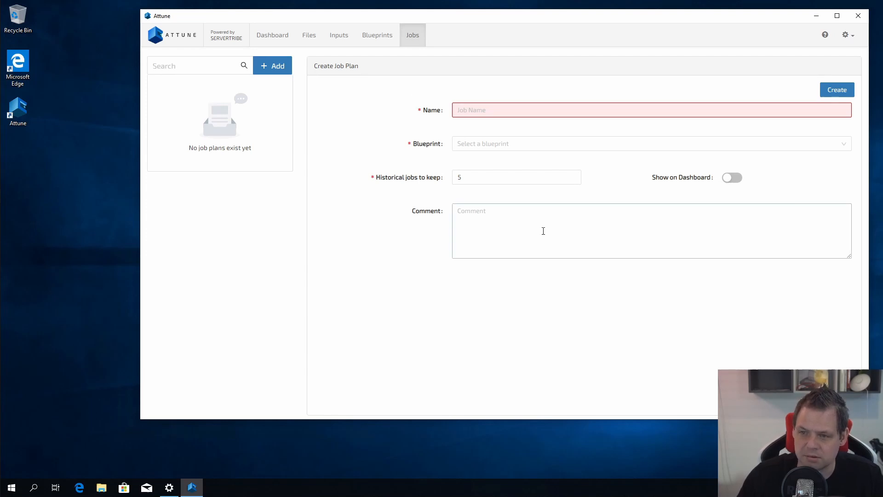
text(docker-c)
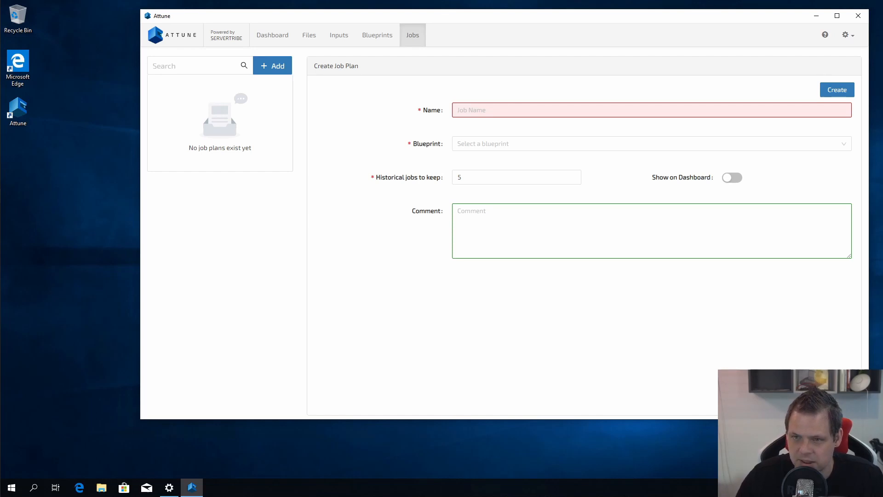
mouse_move(331, 354)
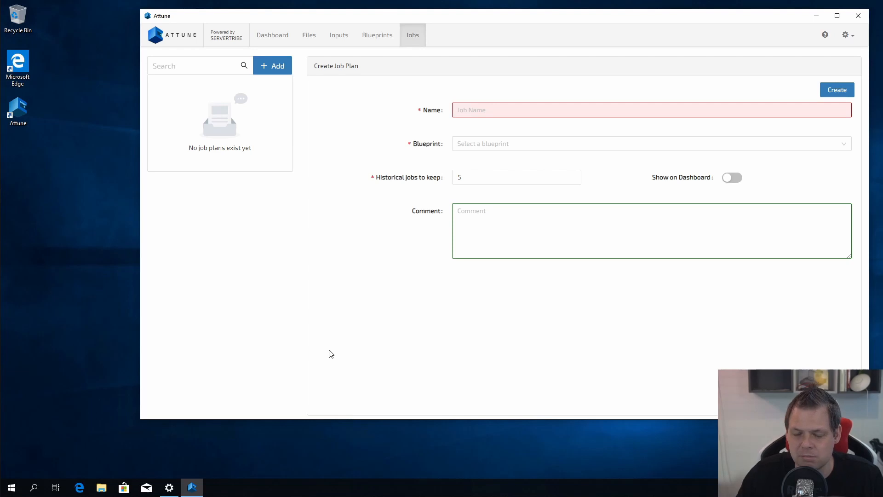
mouse_move(313, 300)
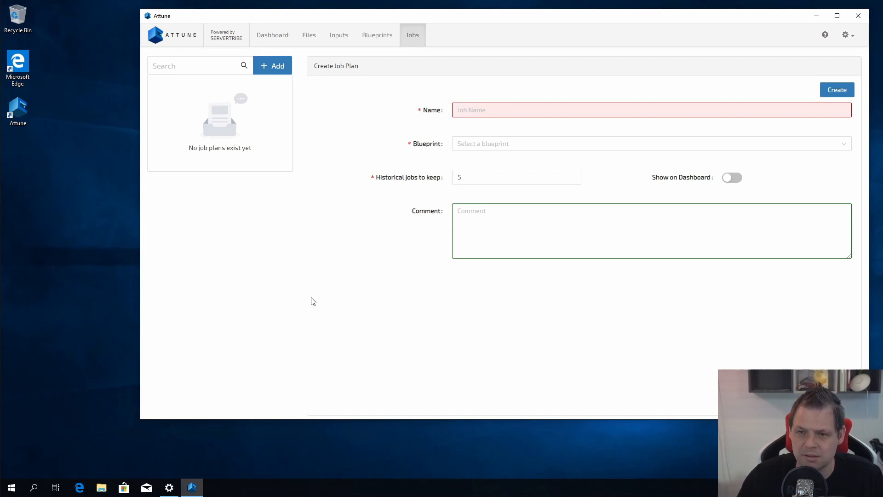
mouse_move(333, 280)
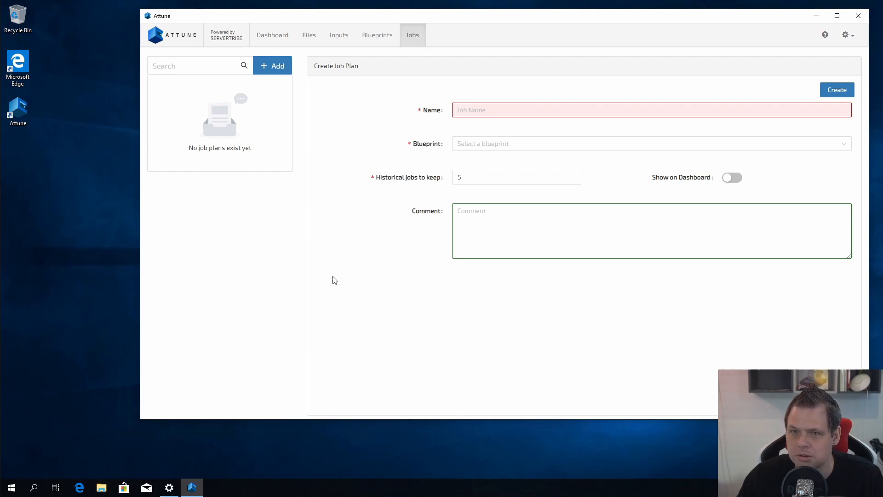
mouse_move(490, 28)
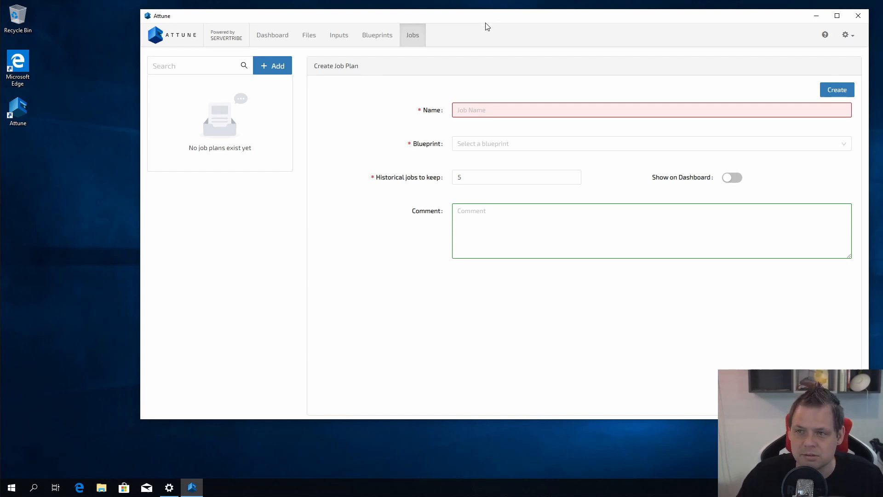
mouse_move(172, 353)
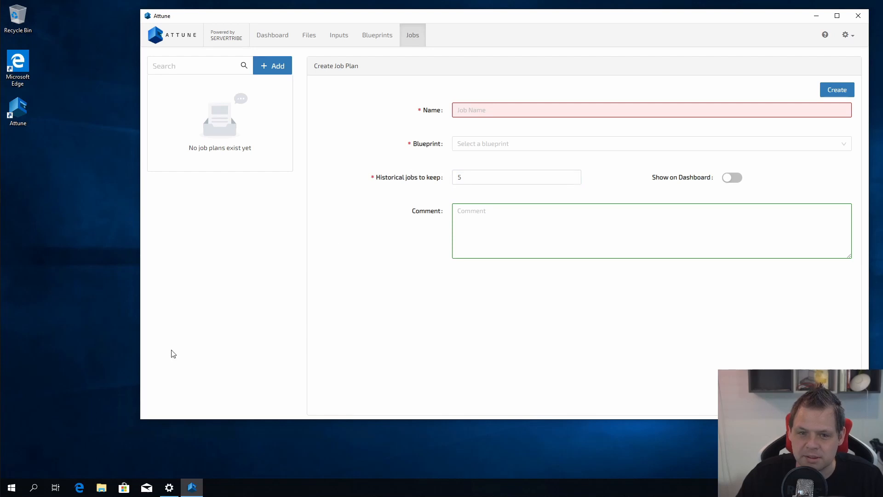